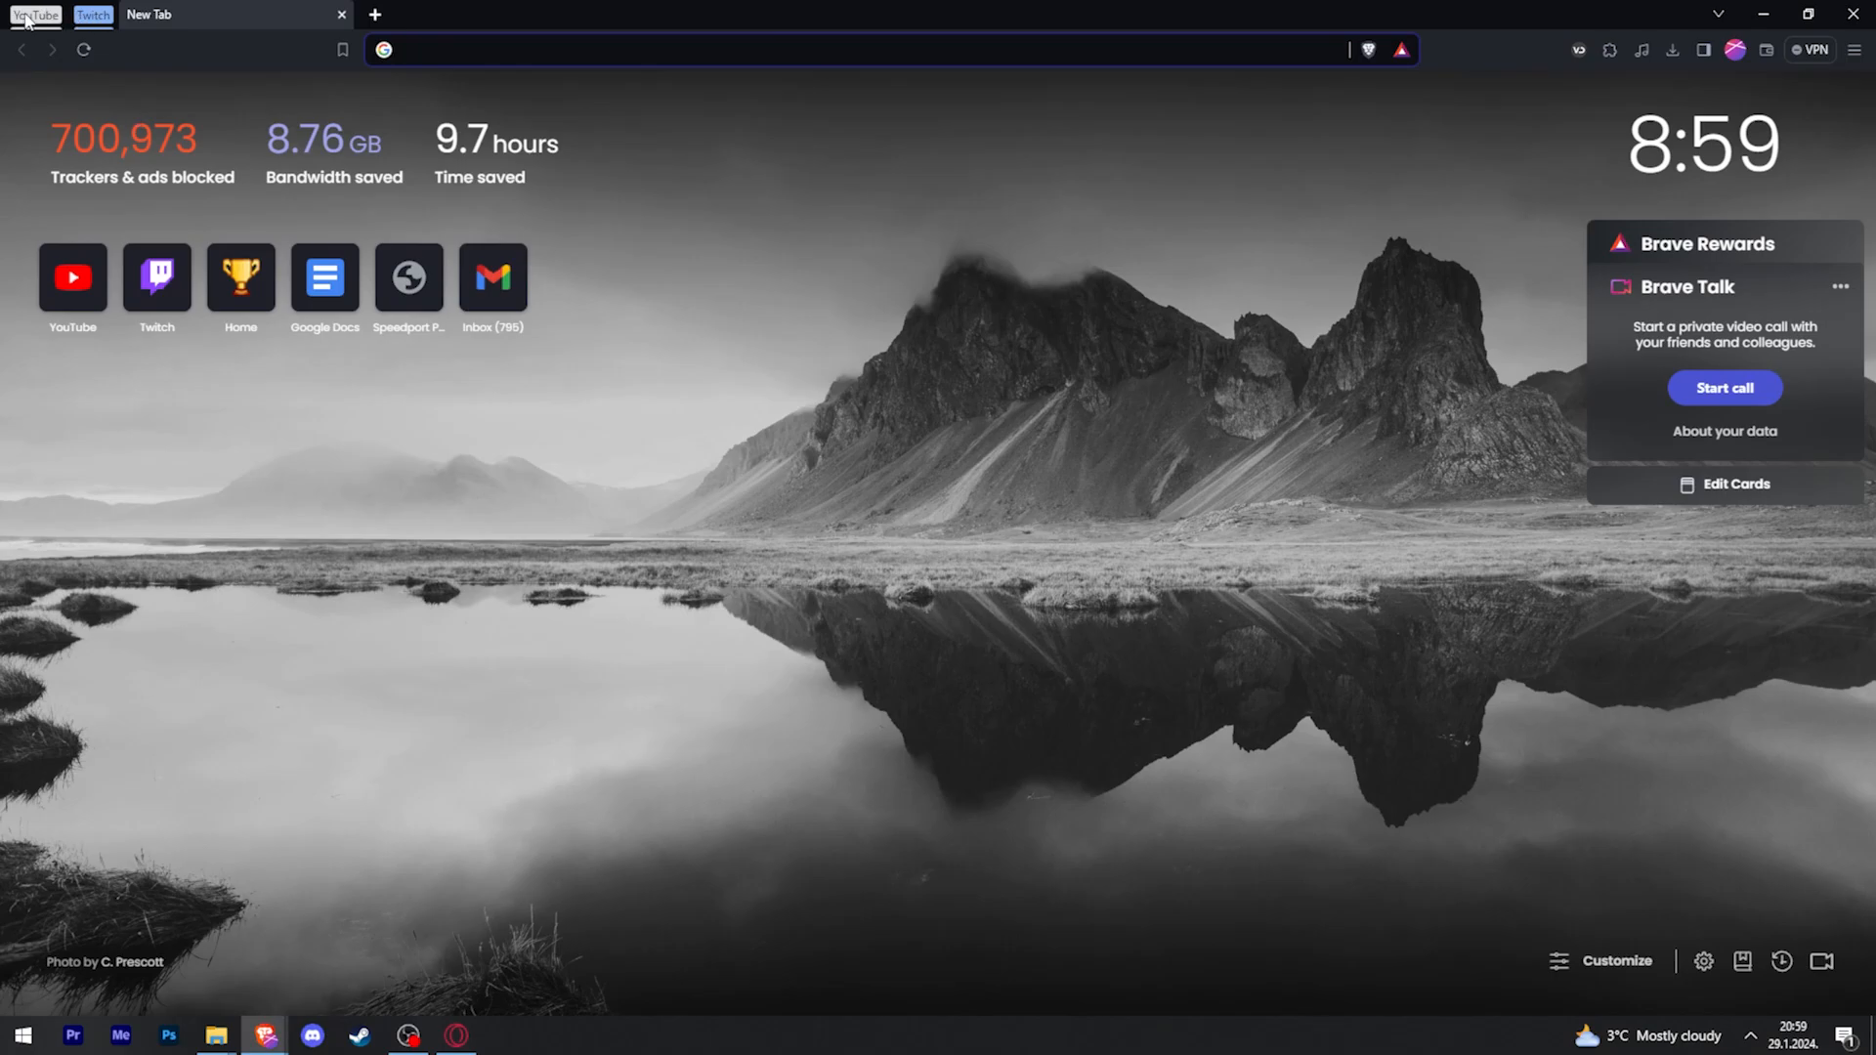
Step: Switch from Brave to Opera GX via its taskbar icon
{"action": "left_click", "coordinate": [36, 13]}
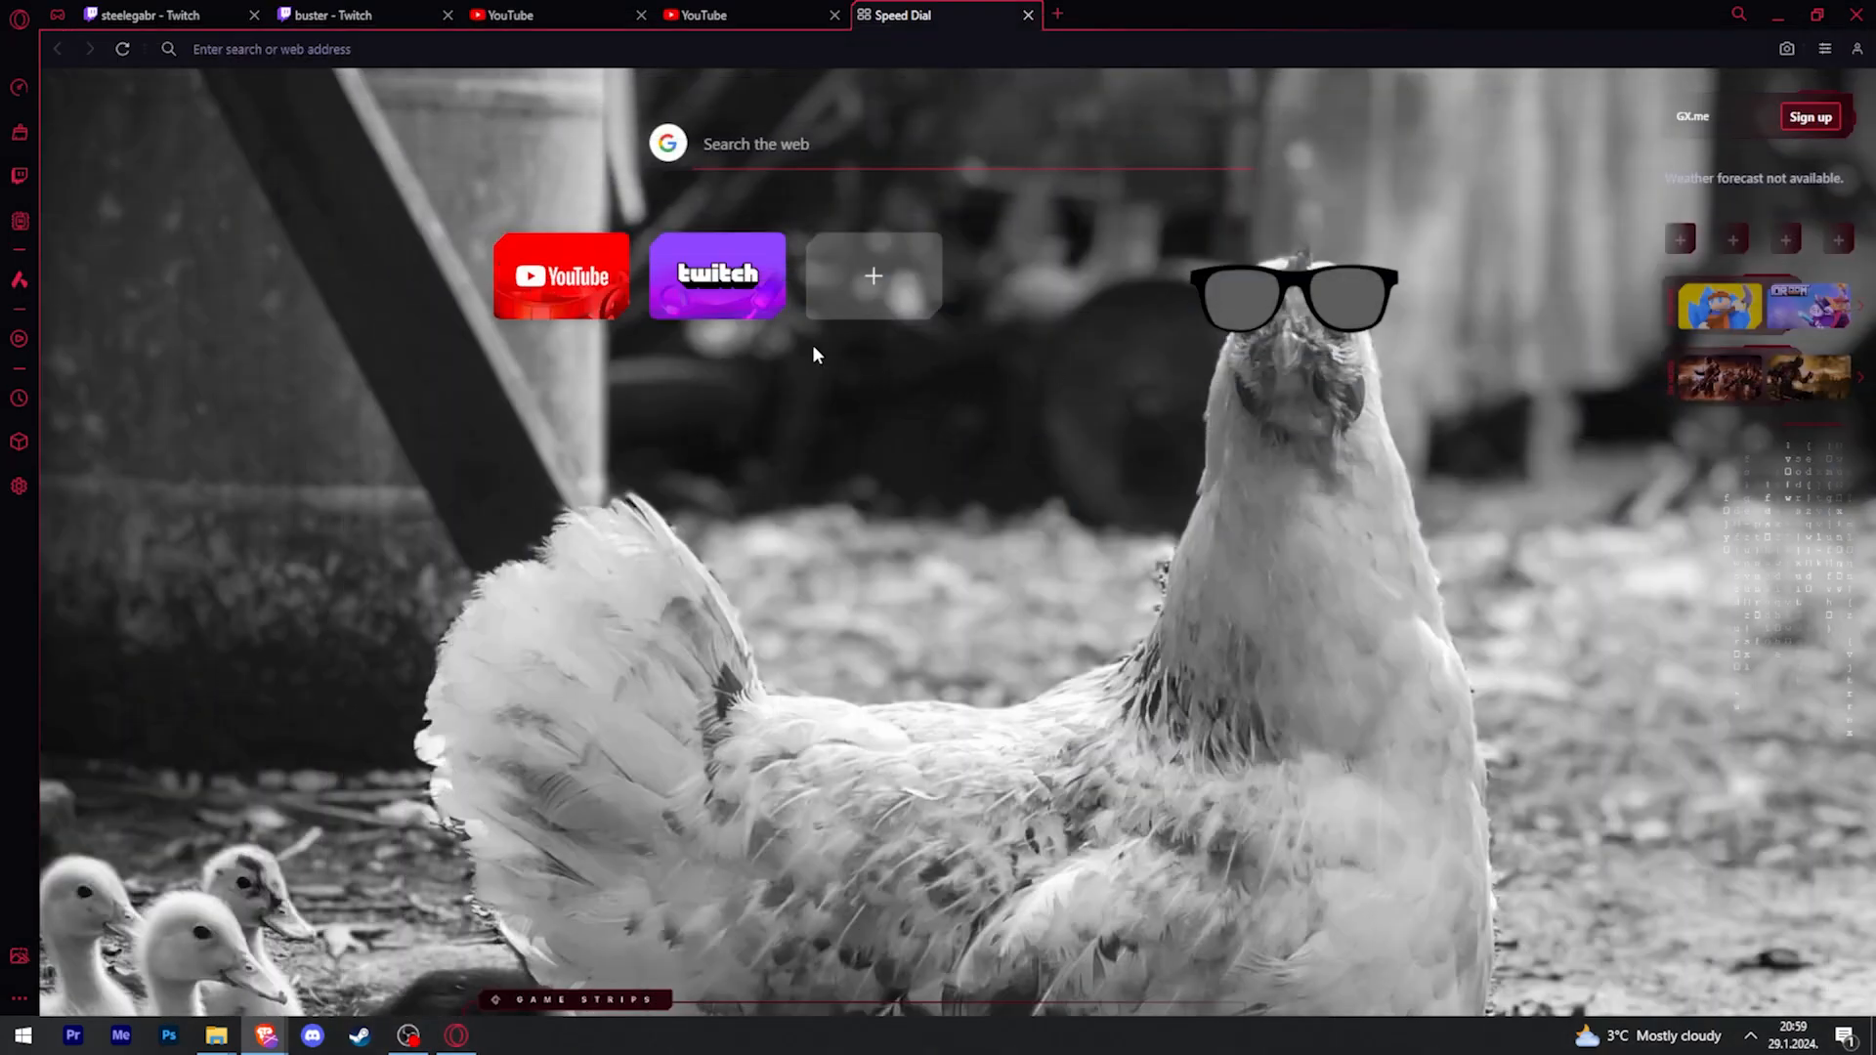
{"action": "mouse_move", "coordinate": [717, 275]}
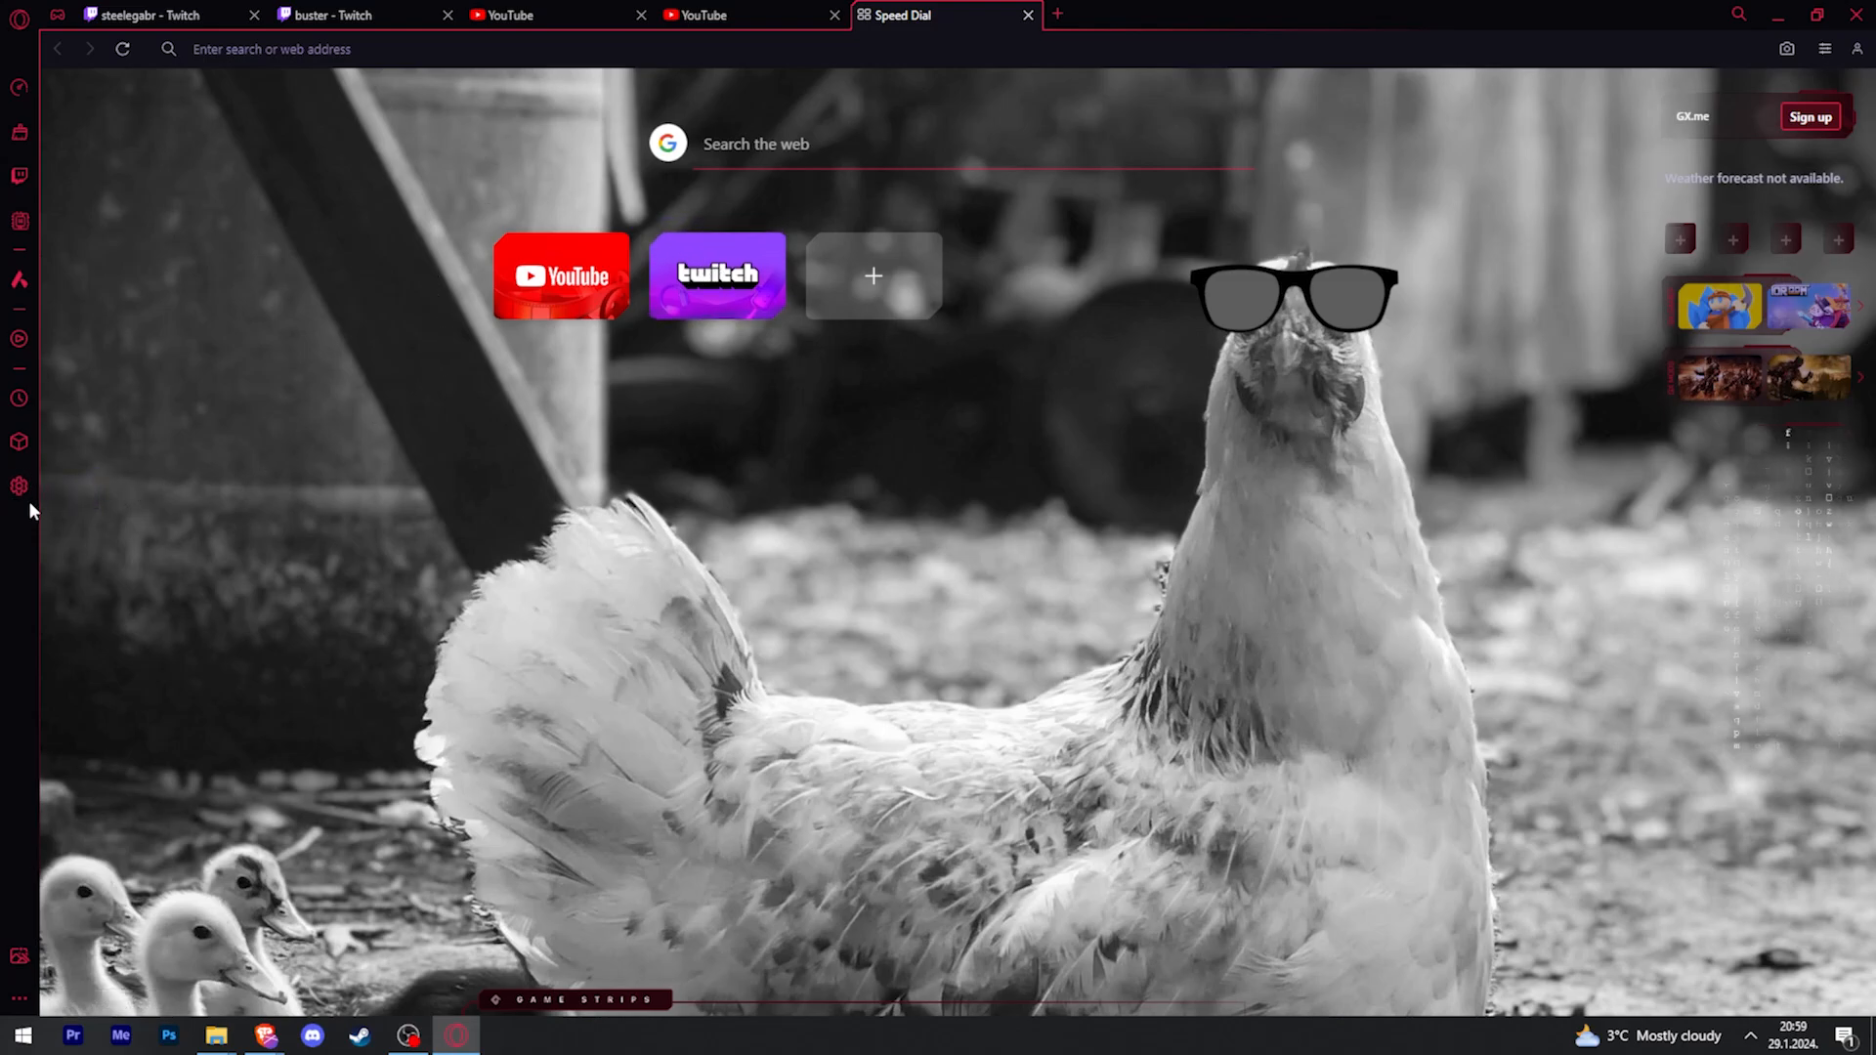
{"action": "mouse_move", "coordinate": [20, 487]}
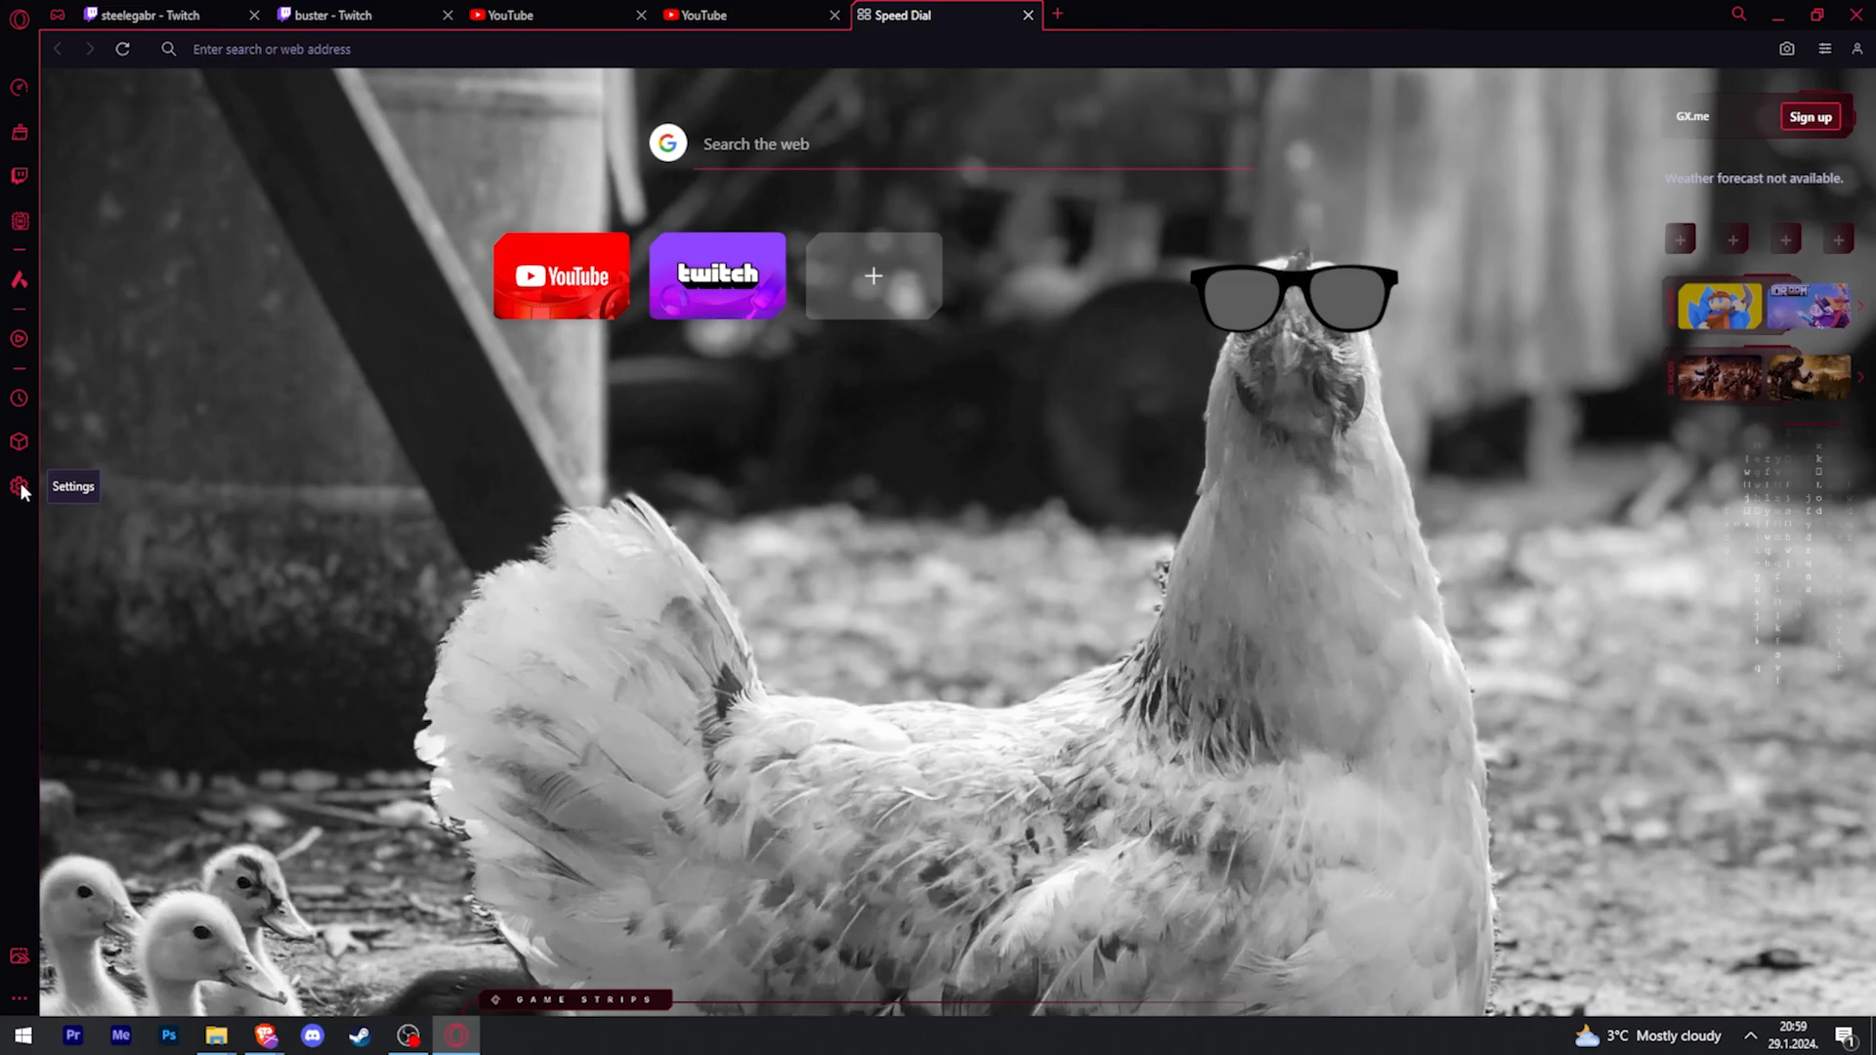
Step: Find 'workspaces' in Opera GX settings and turn on Enable Workspaces
{"action": "left_click", "coordinate": [20, 486]}
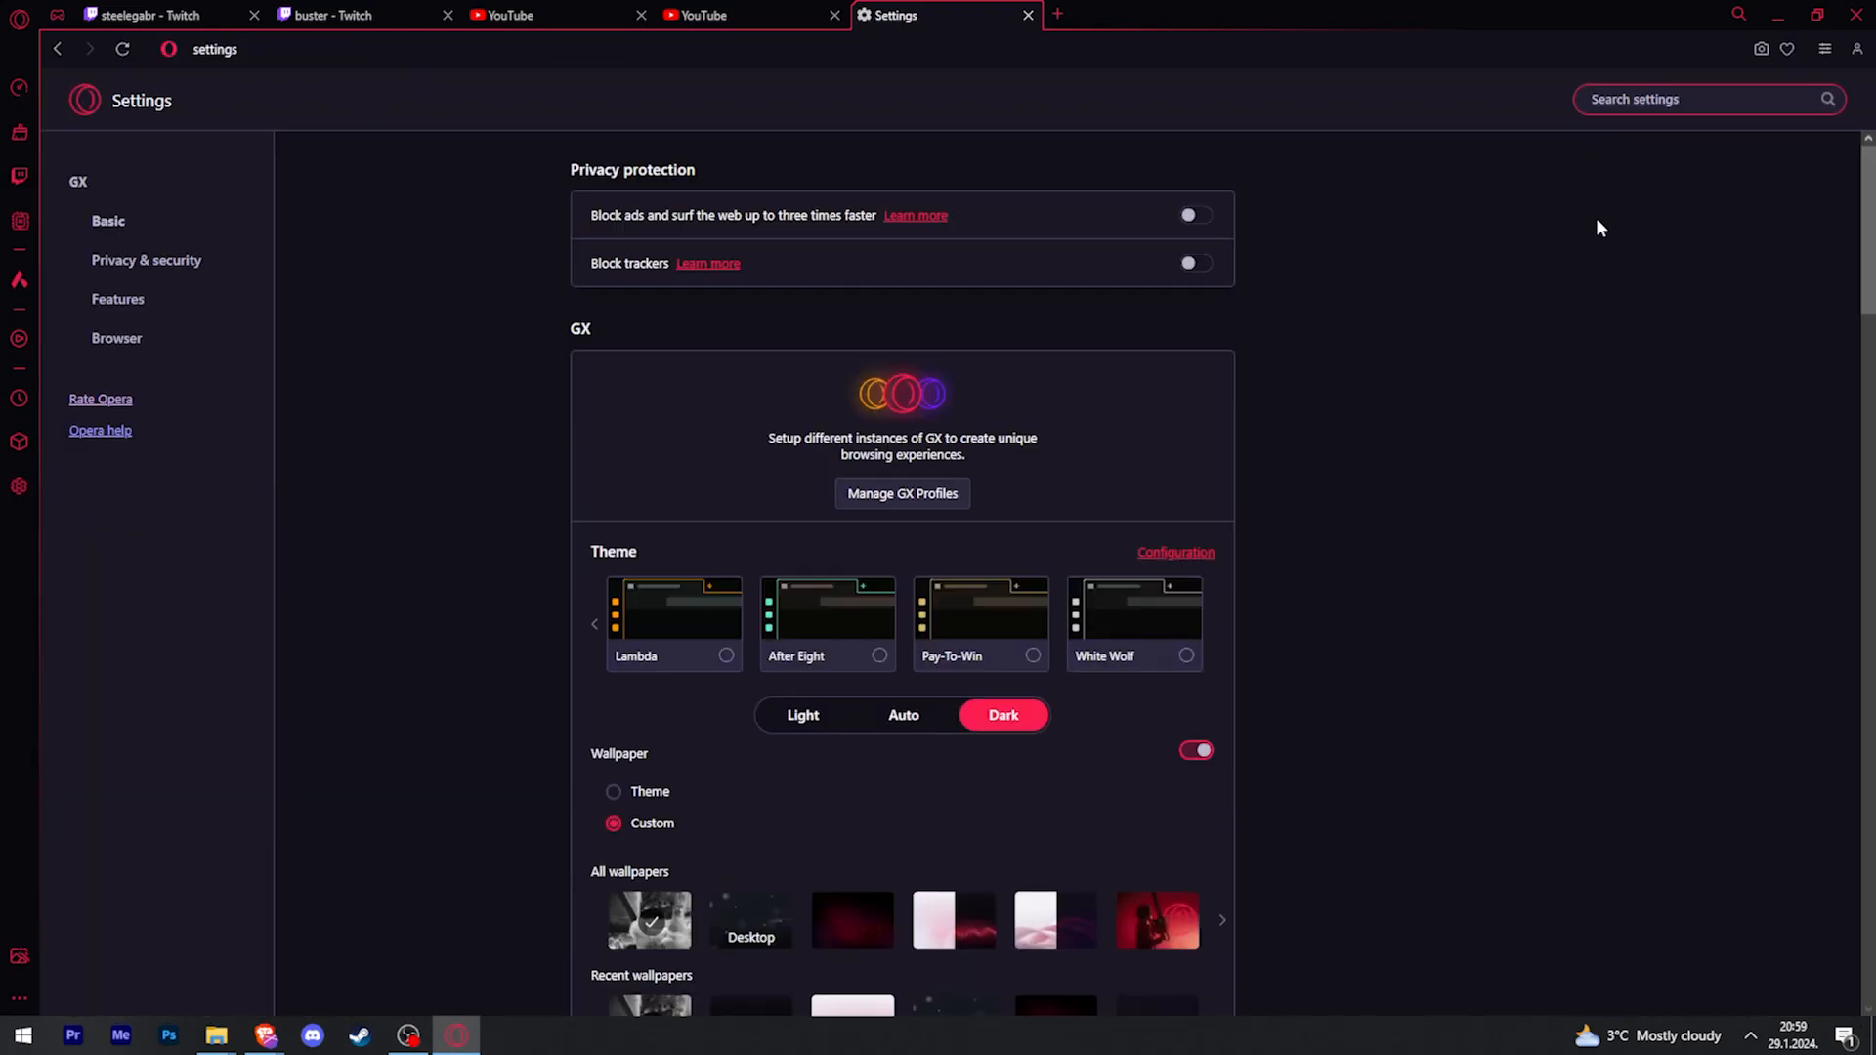
{"action": "left_click", "coordinate": [1698, 98]}
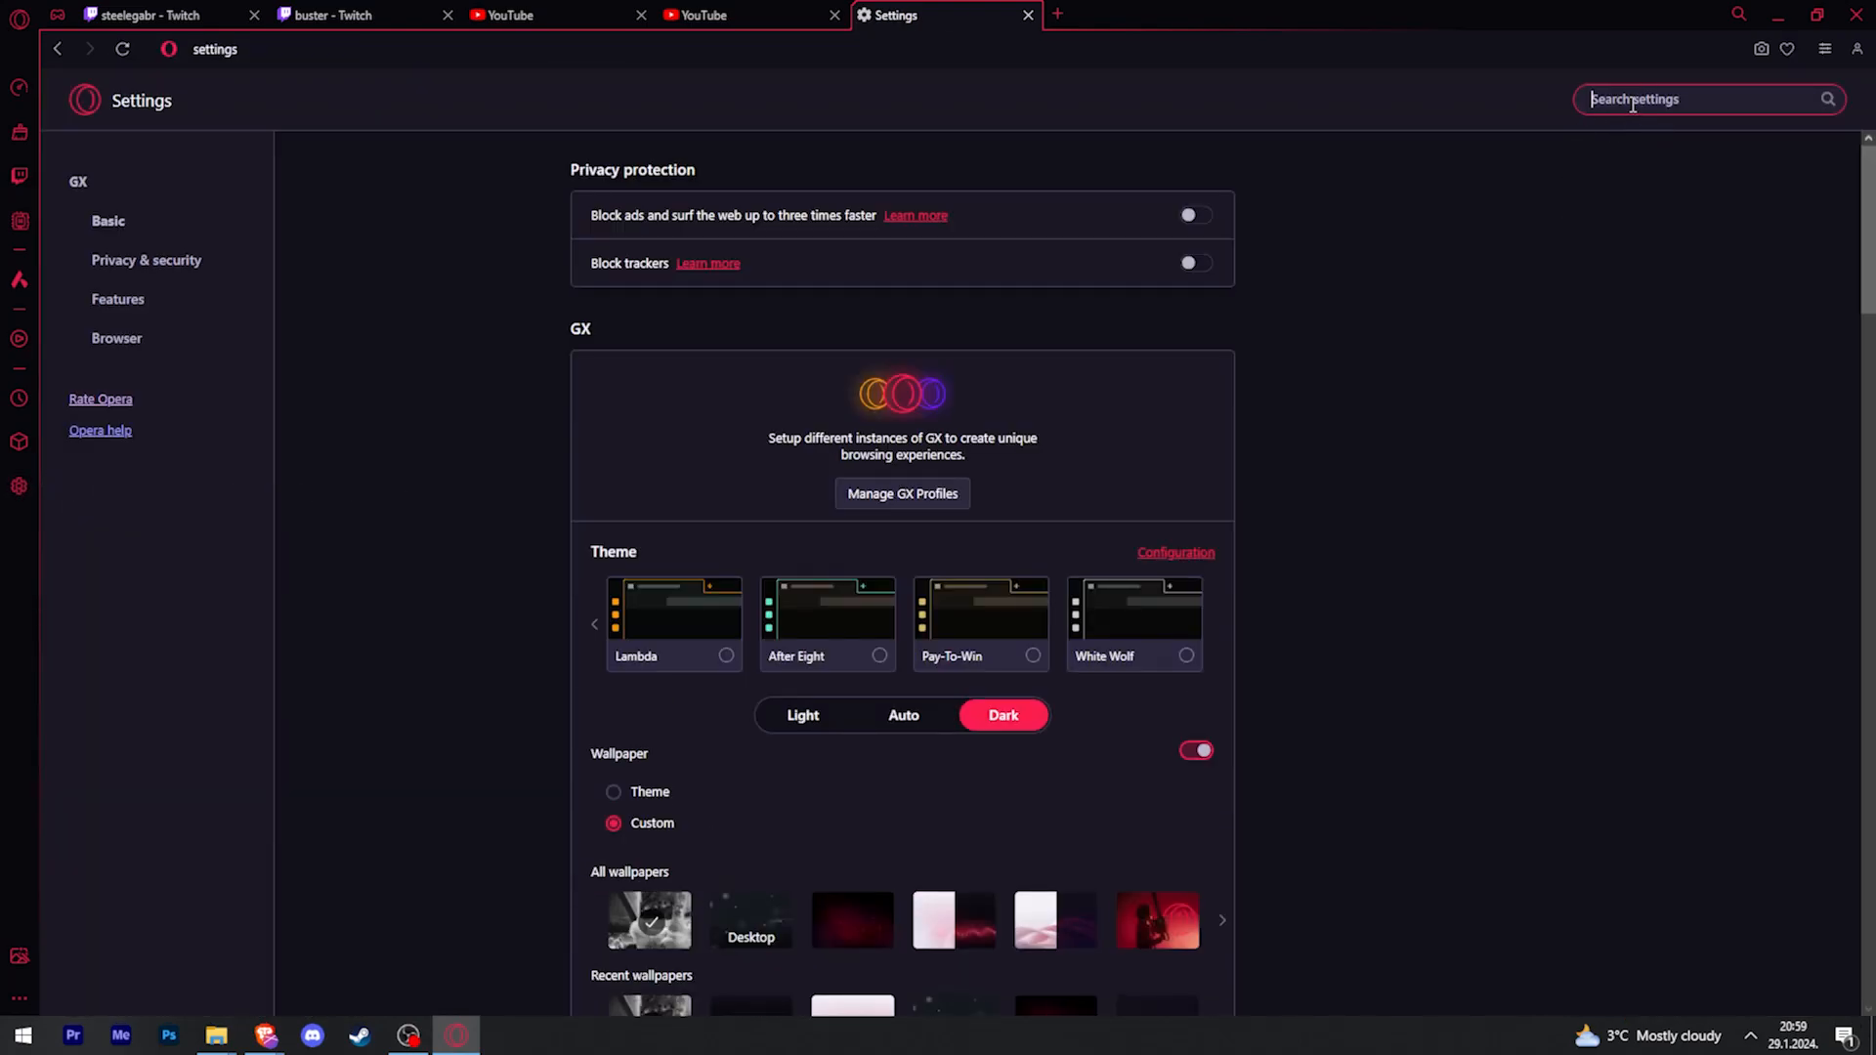
{"action": "type", "text": "workspaces"}
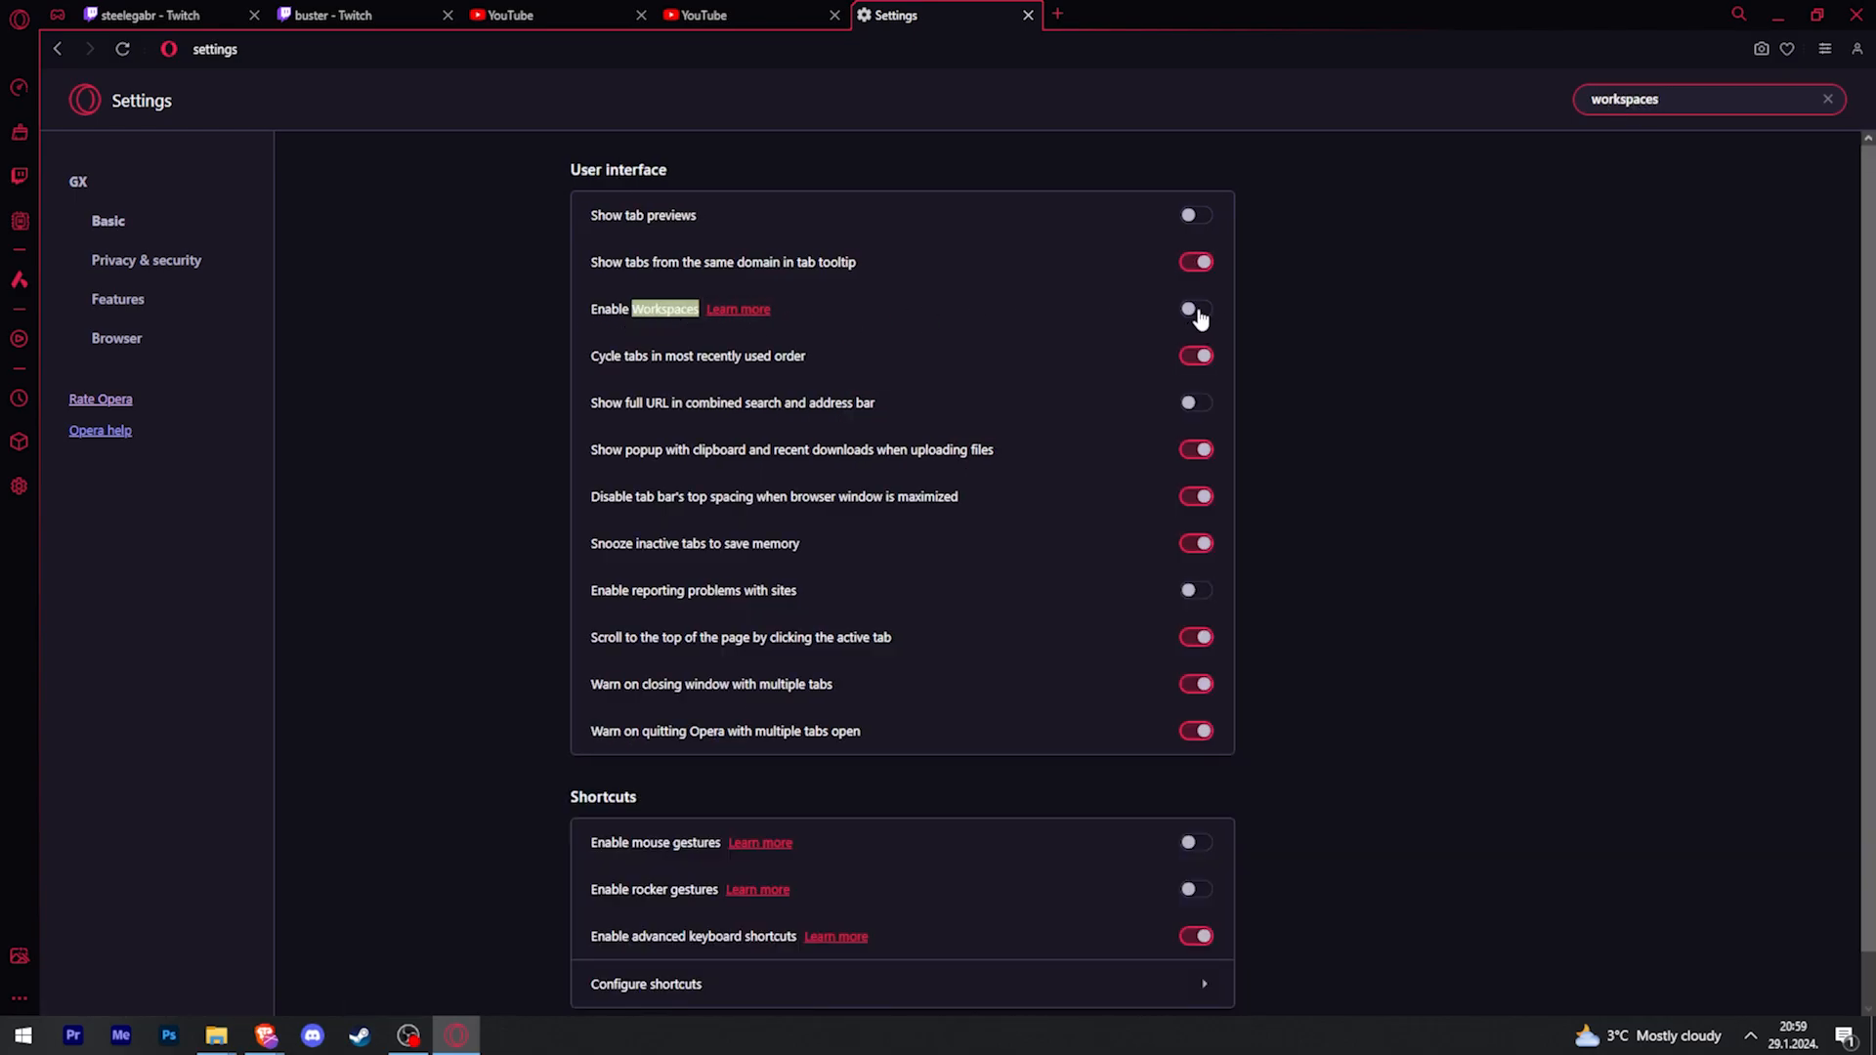
{"action": "left_click", "coordinate": [1192, 309]}
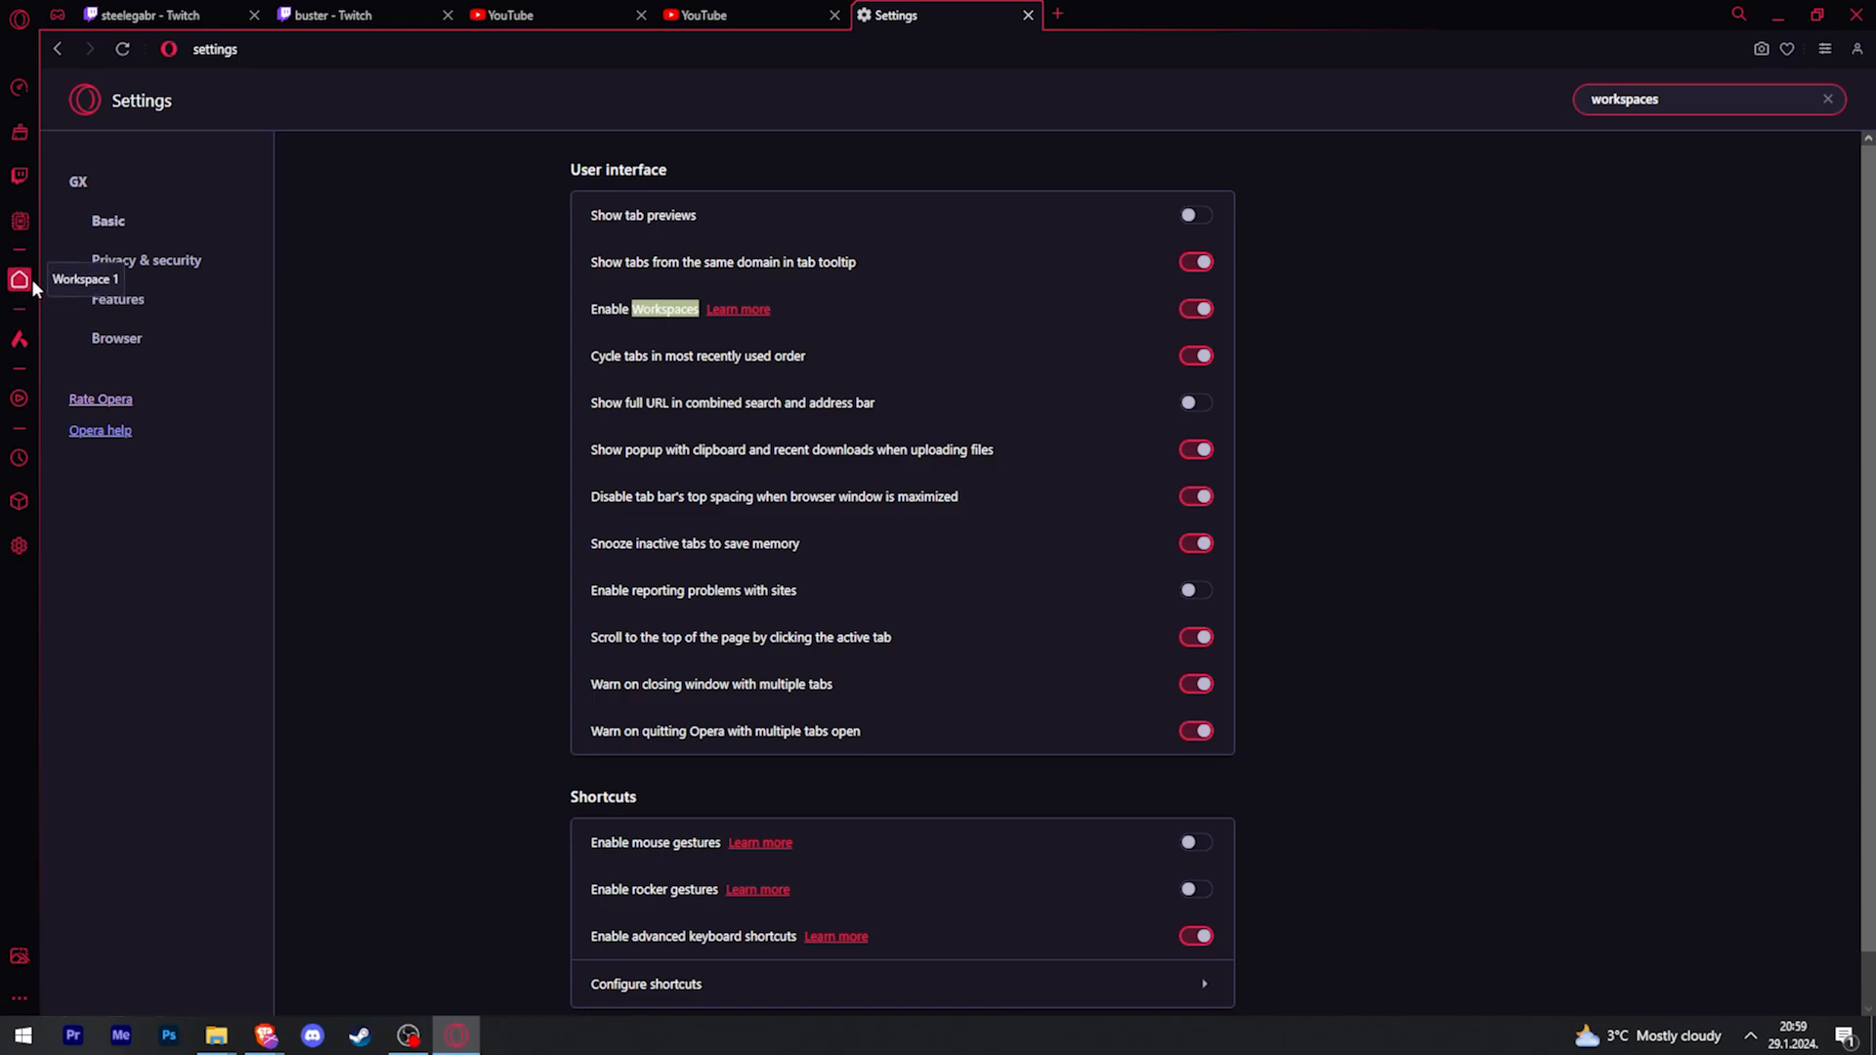
{"action": "mouse_move", "coordinate": [20, 284]}
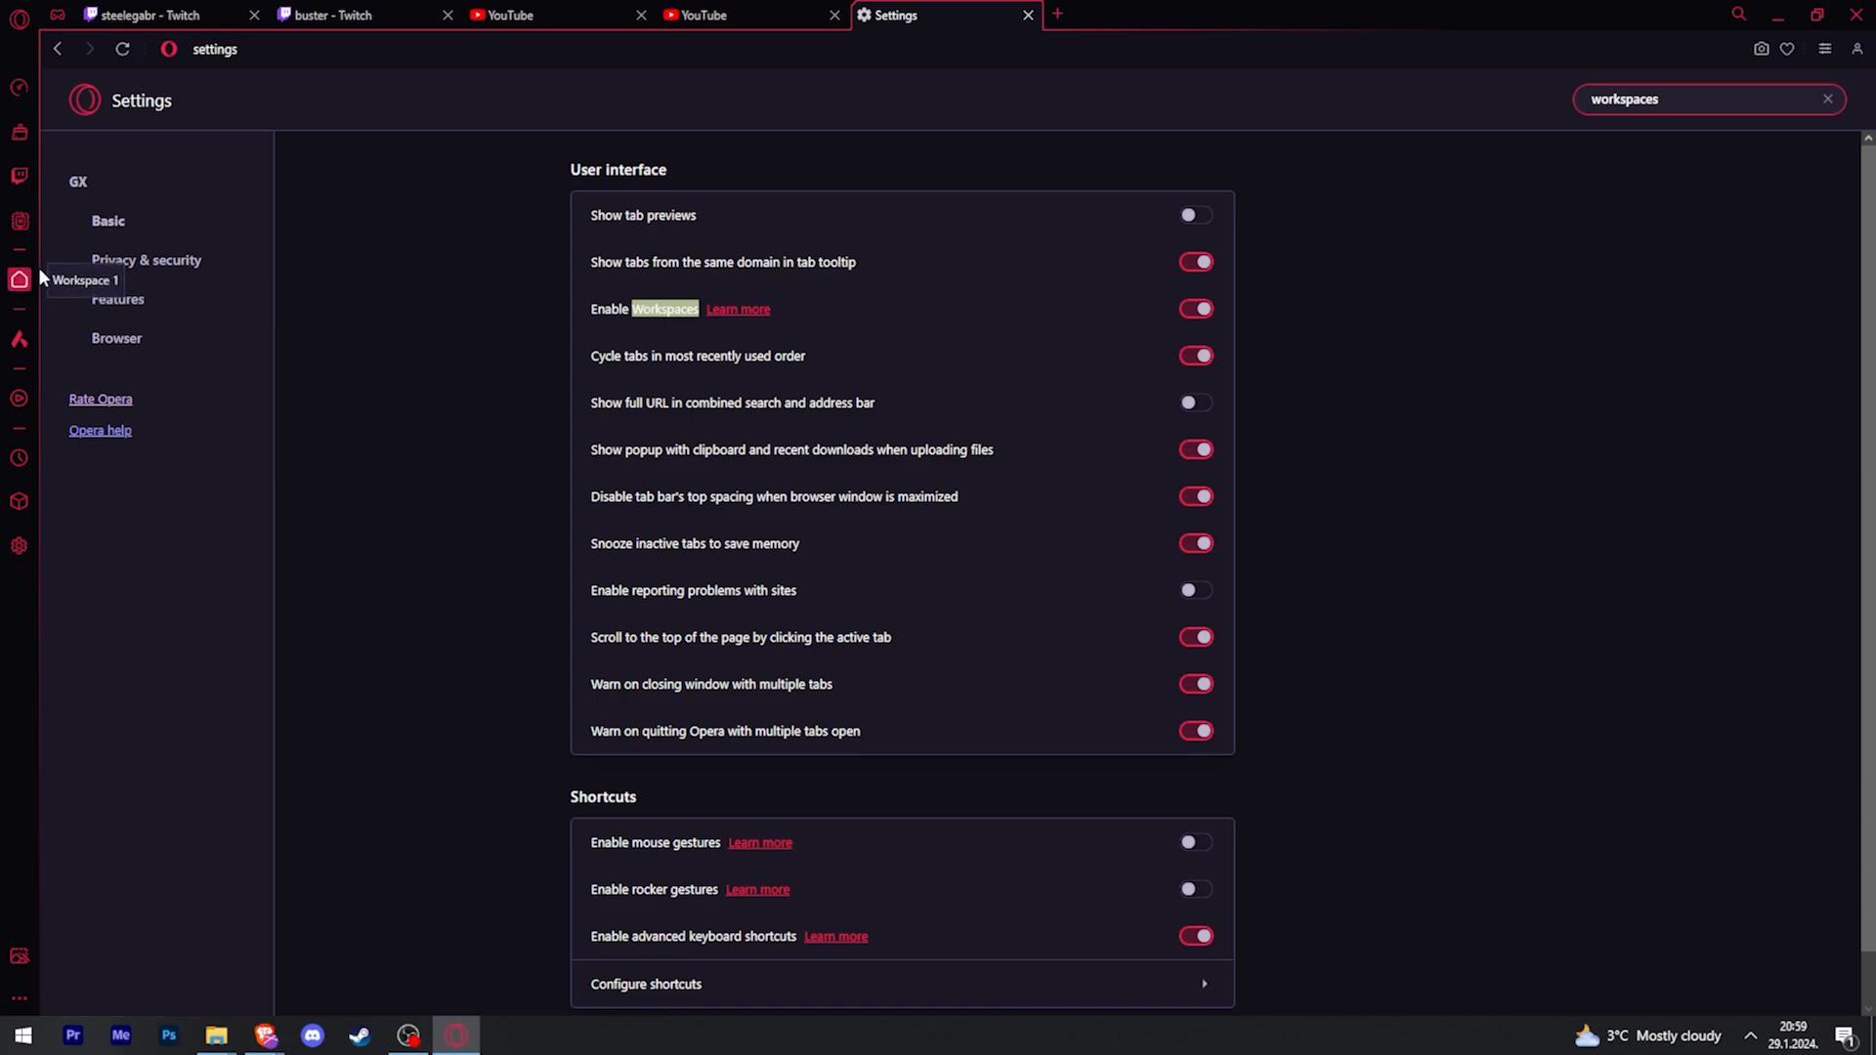
{"action": "mouse_move", "coordinate": [1030, 18]}
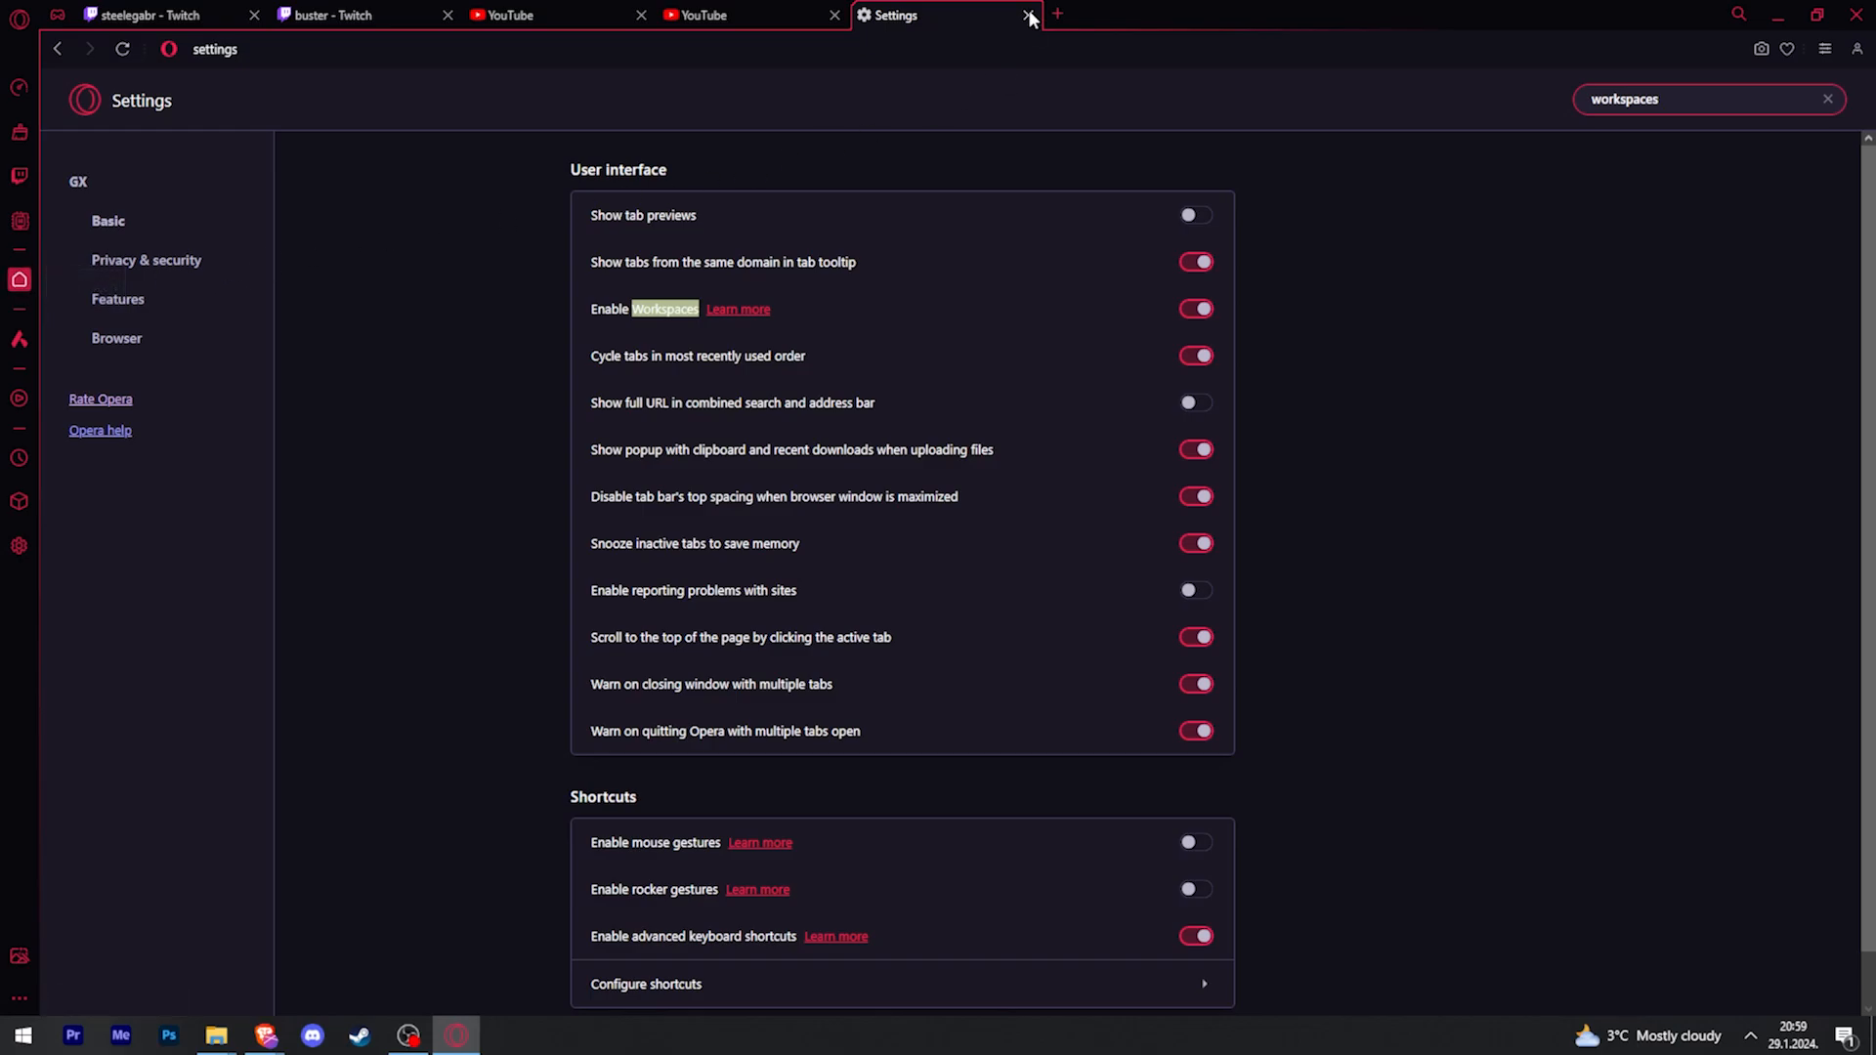
Step: Close Settings and bring up Manage workspaces from the Workspace 1 sidebar icon
{"action": "left_click", "coordinate": [1028, 14]}
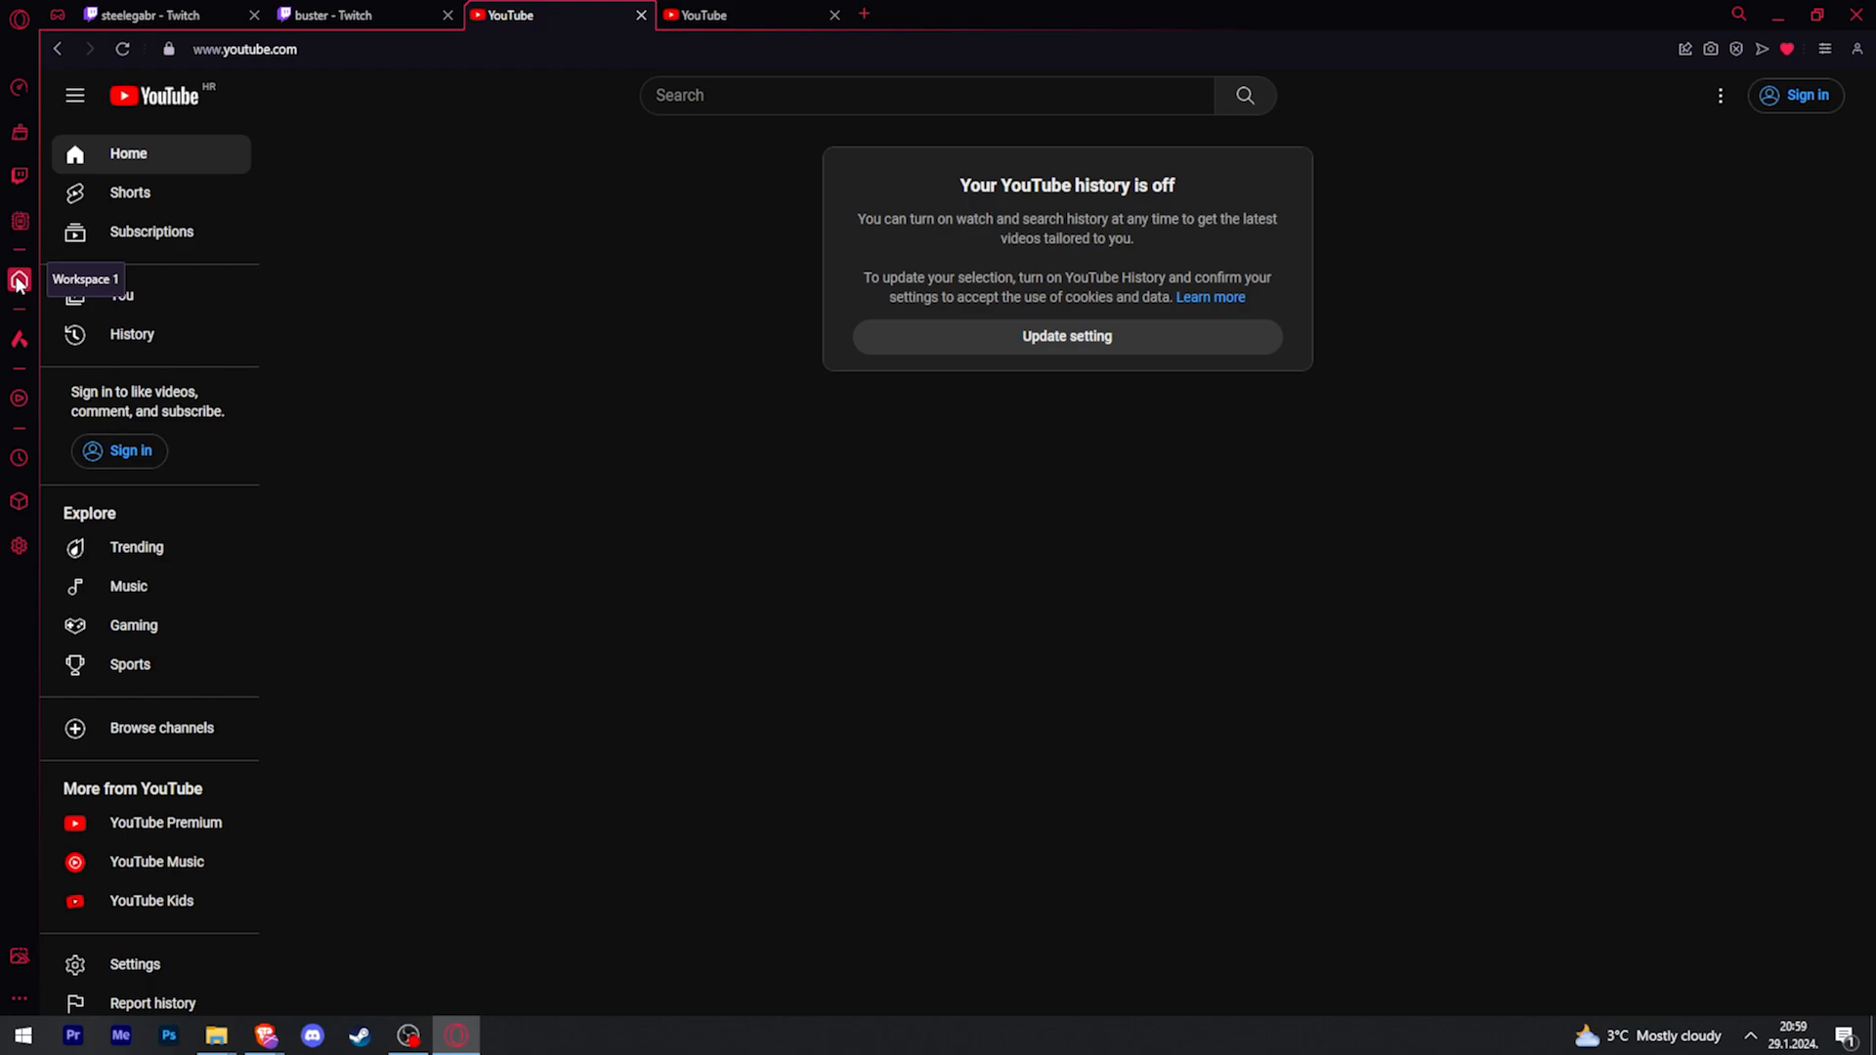
{"action": "right_click", "coordinate": [18, 280]}
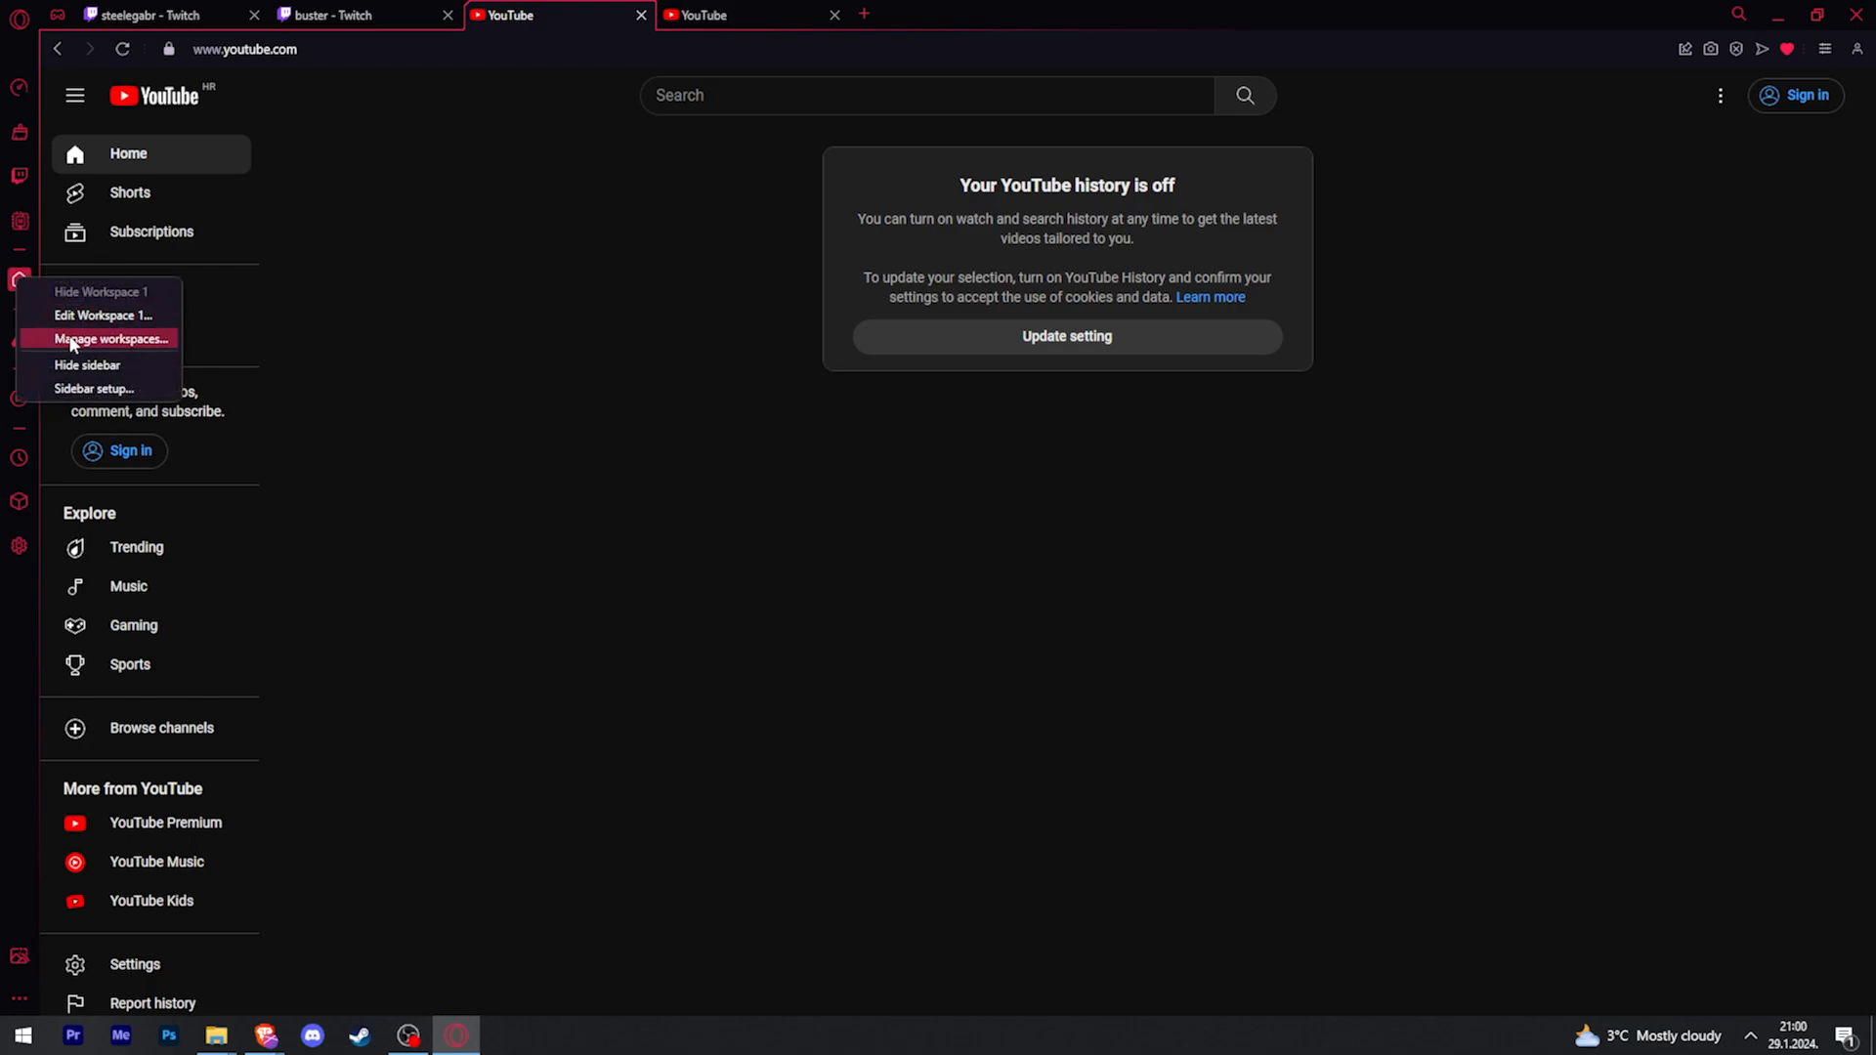
{"action": "left_click", "coordinate": [106, 338]}
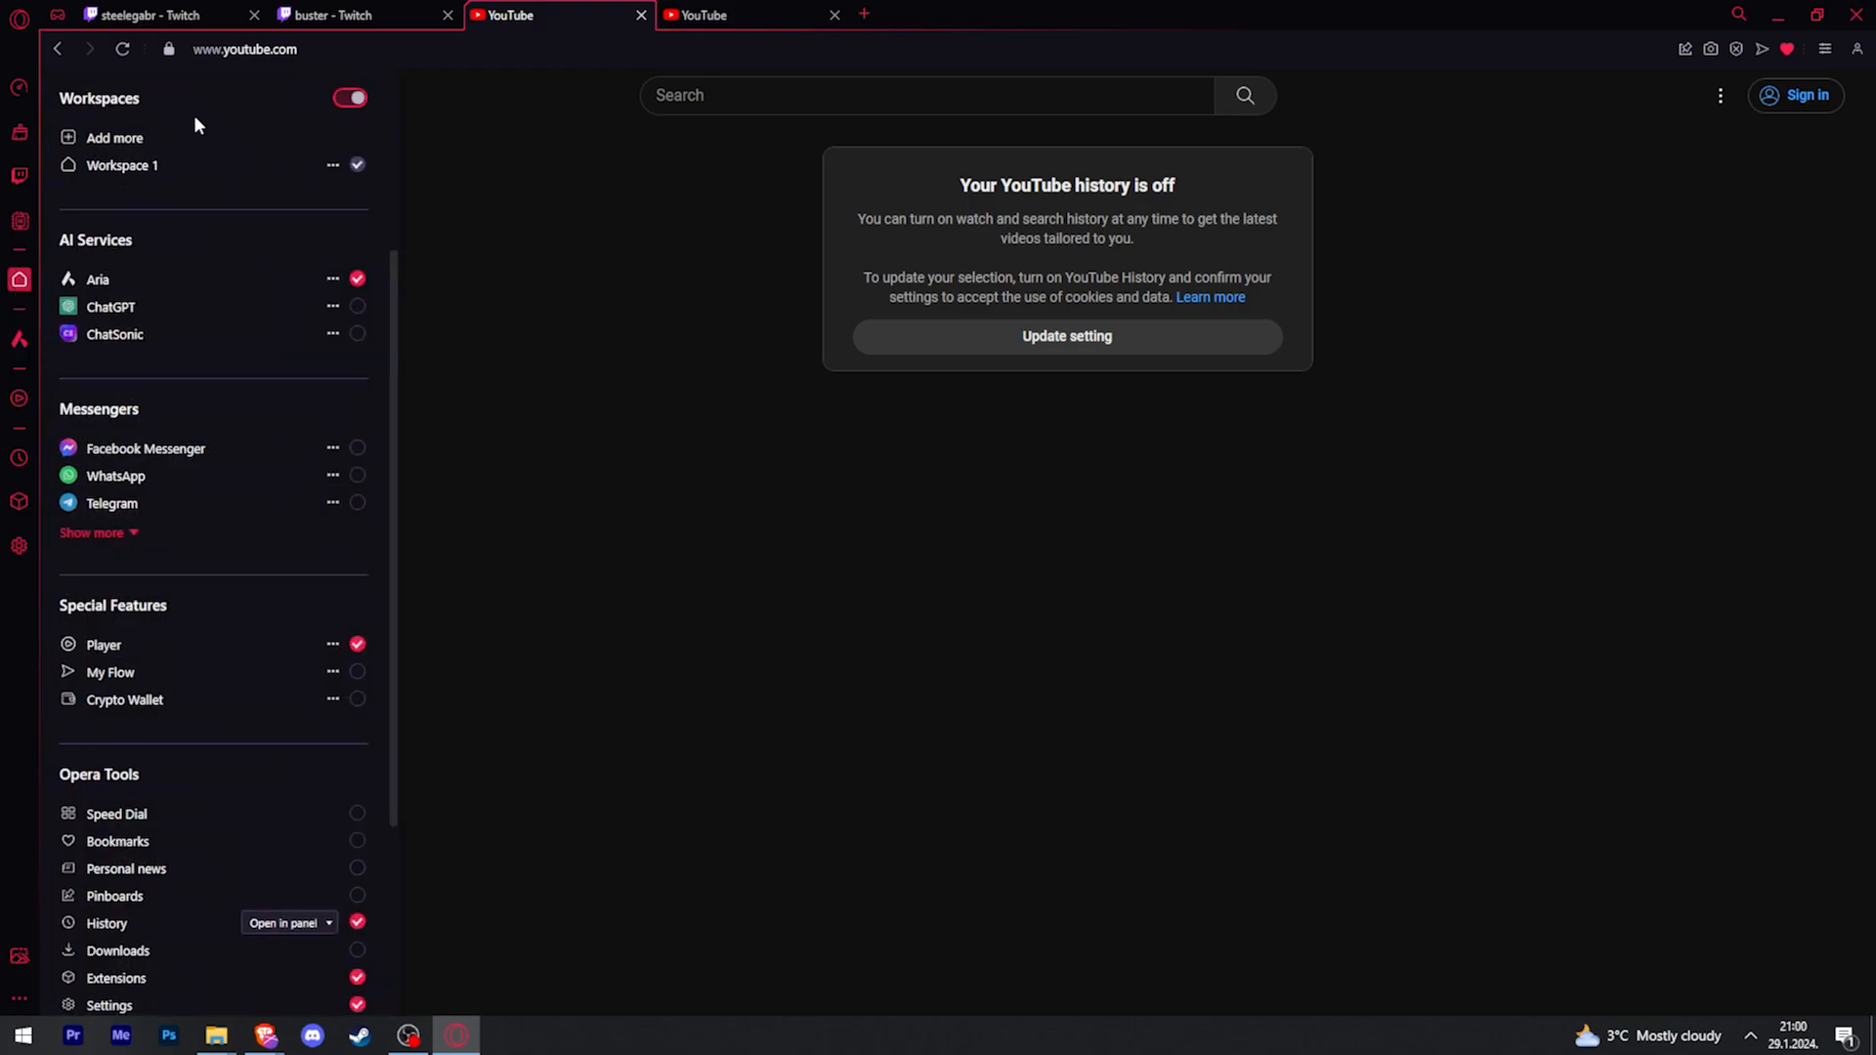
{"action": "mouse_move", "coordinate": [334, 164]}
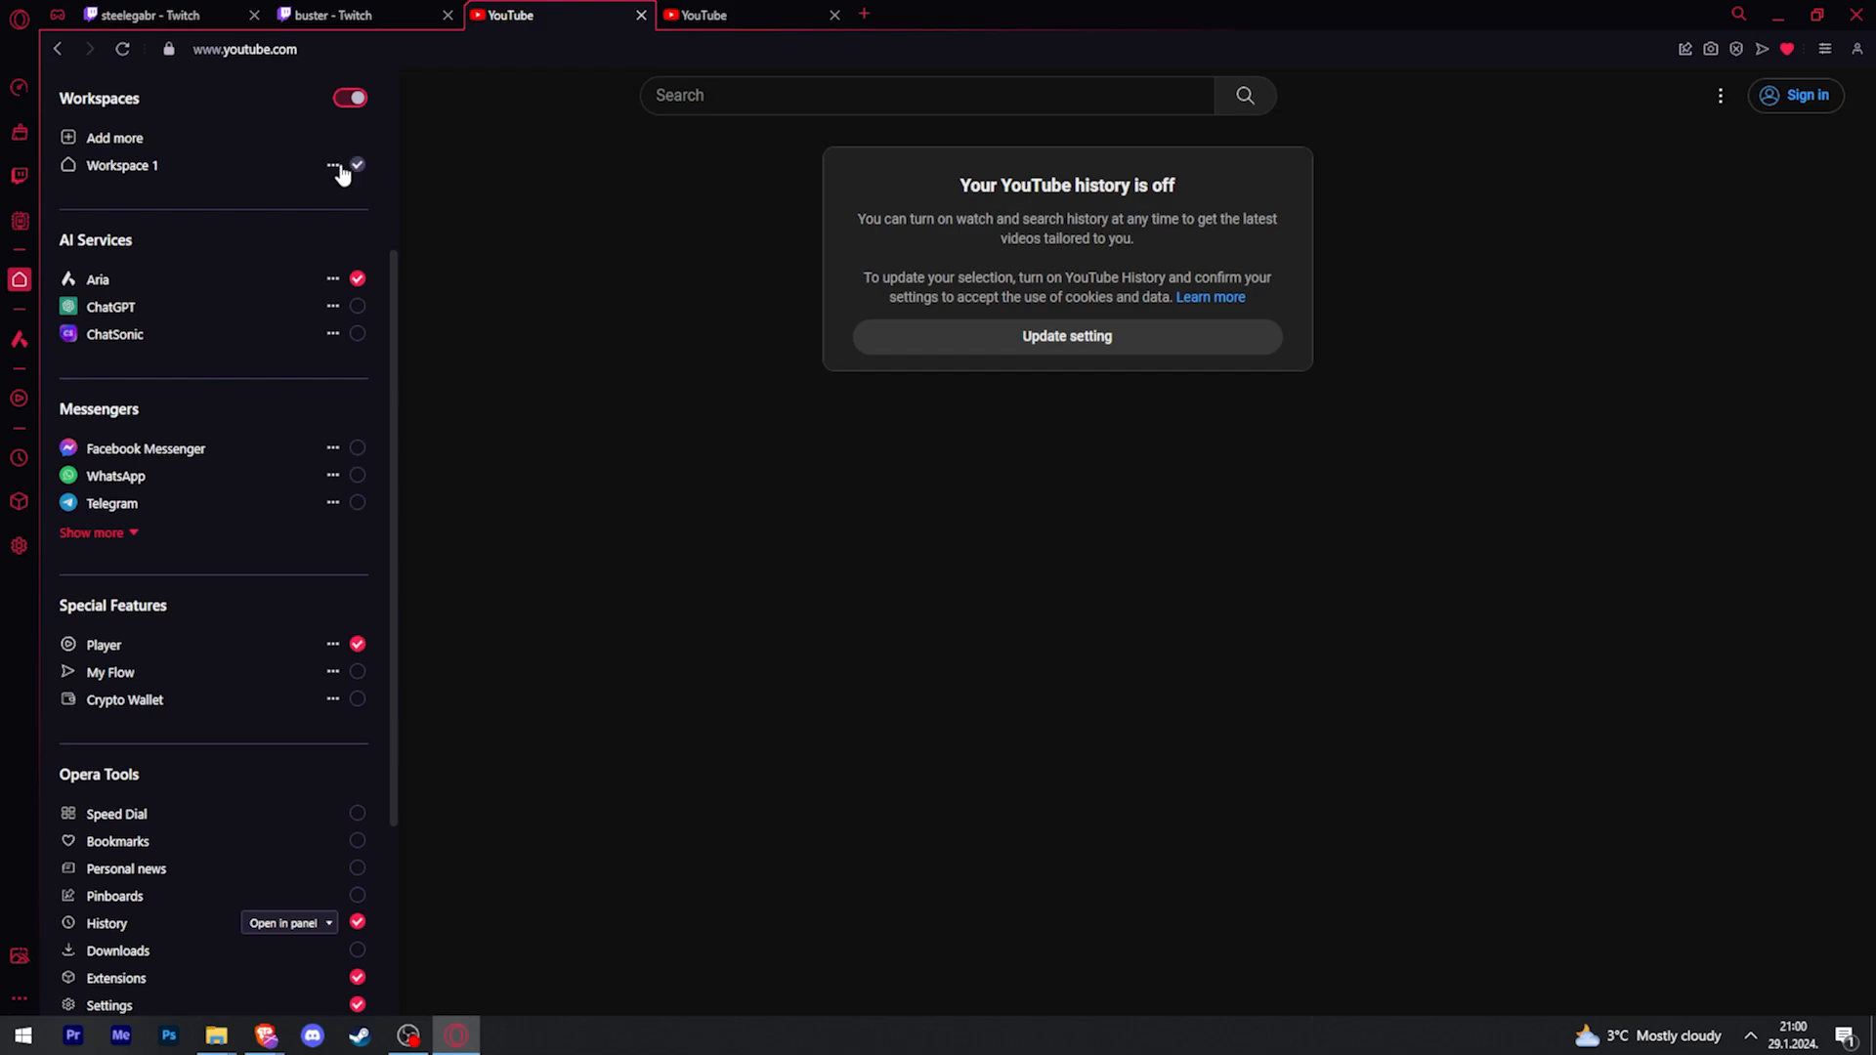
{"action": "mouse_move", "coordinate": [72, 148]}
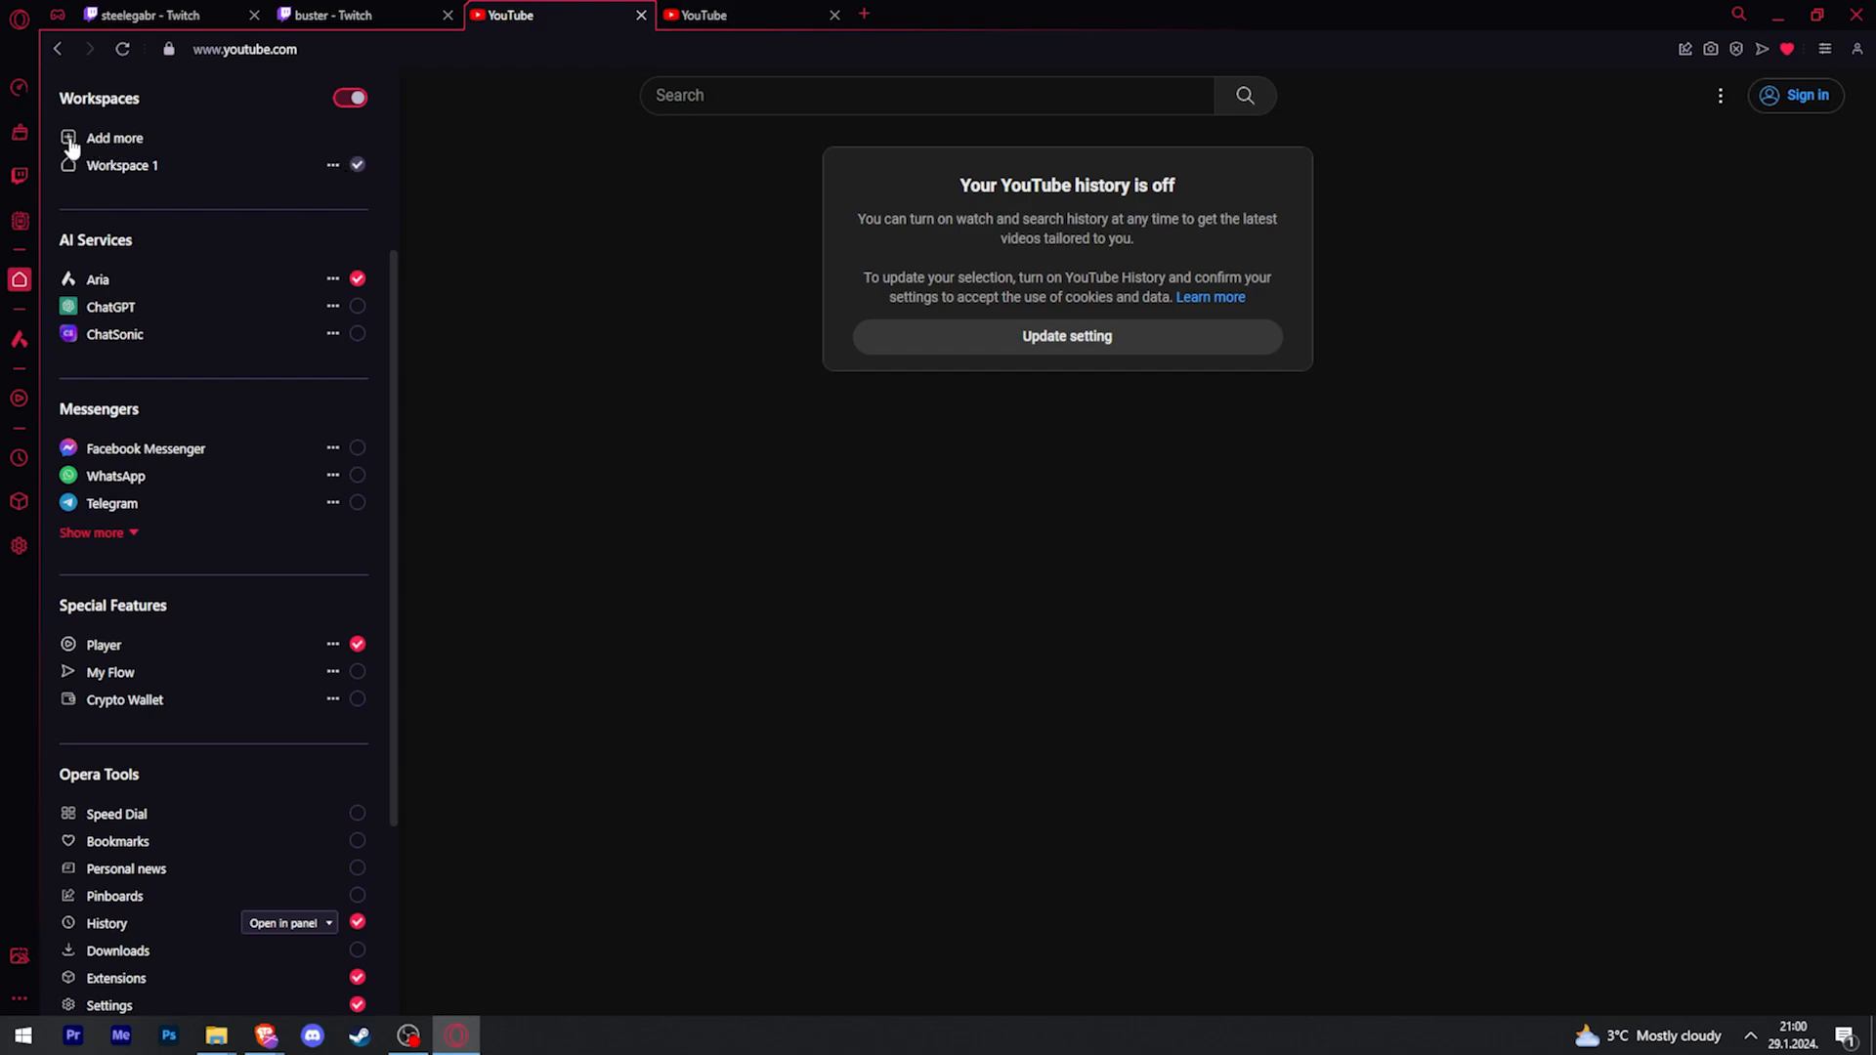
Step: Add a new workspace with a briefcase icon, keeping the name Workspace 3
{"action": "left_click", "coordinate": [114, 137]}
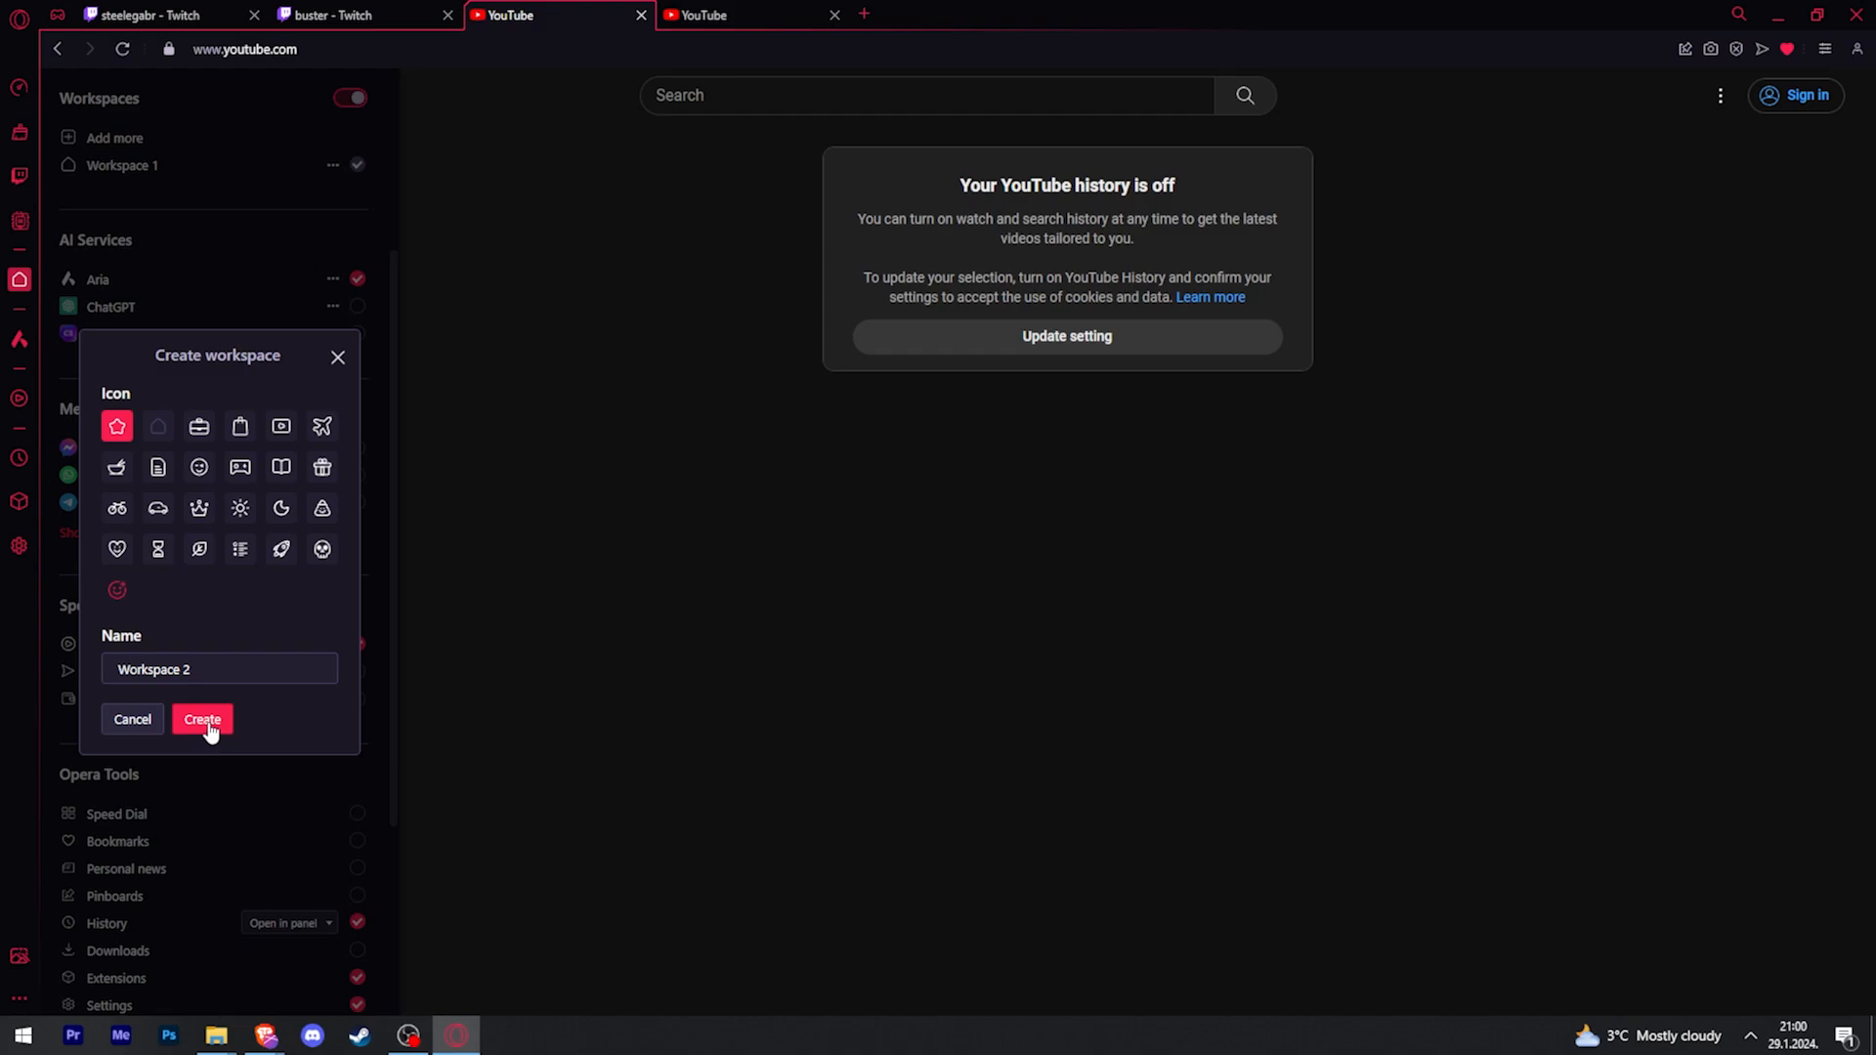
{"action": "mouse_move", "coordinate": [135, 444]}
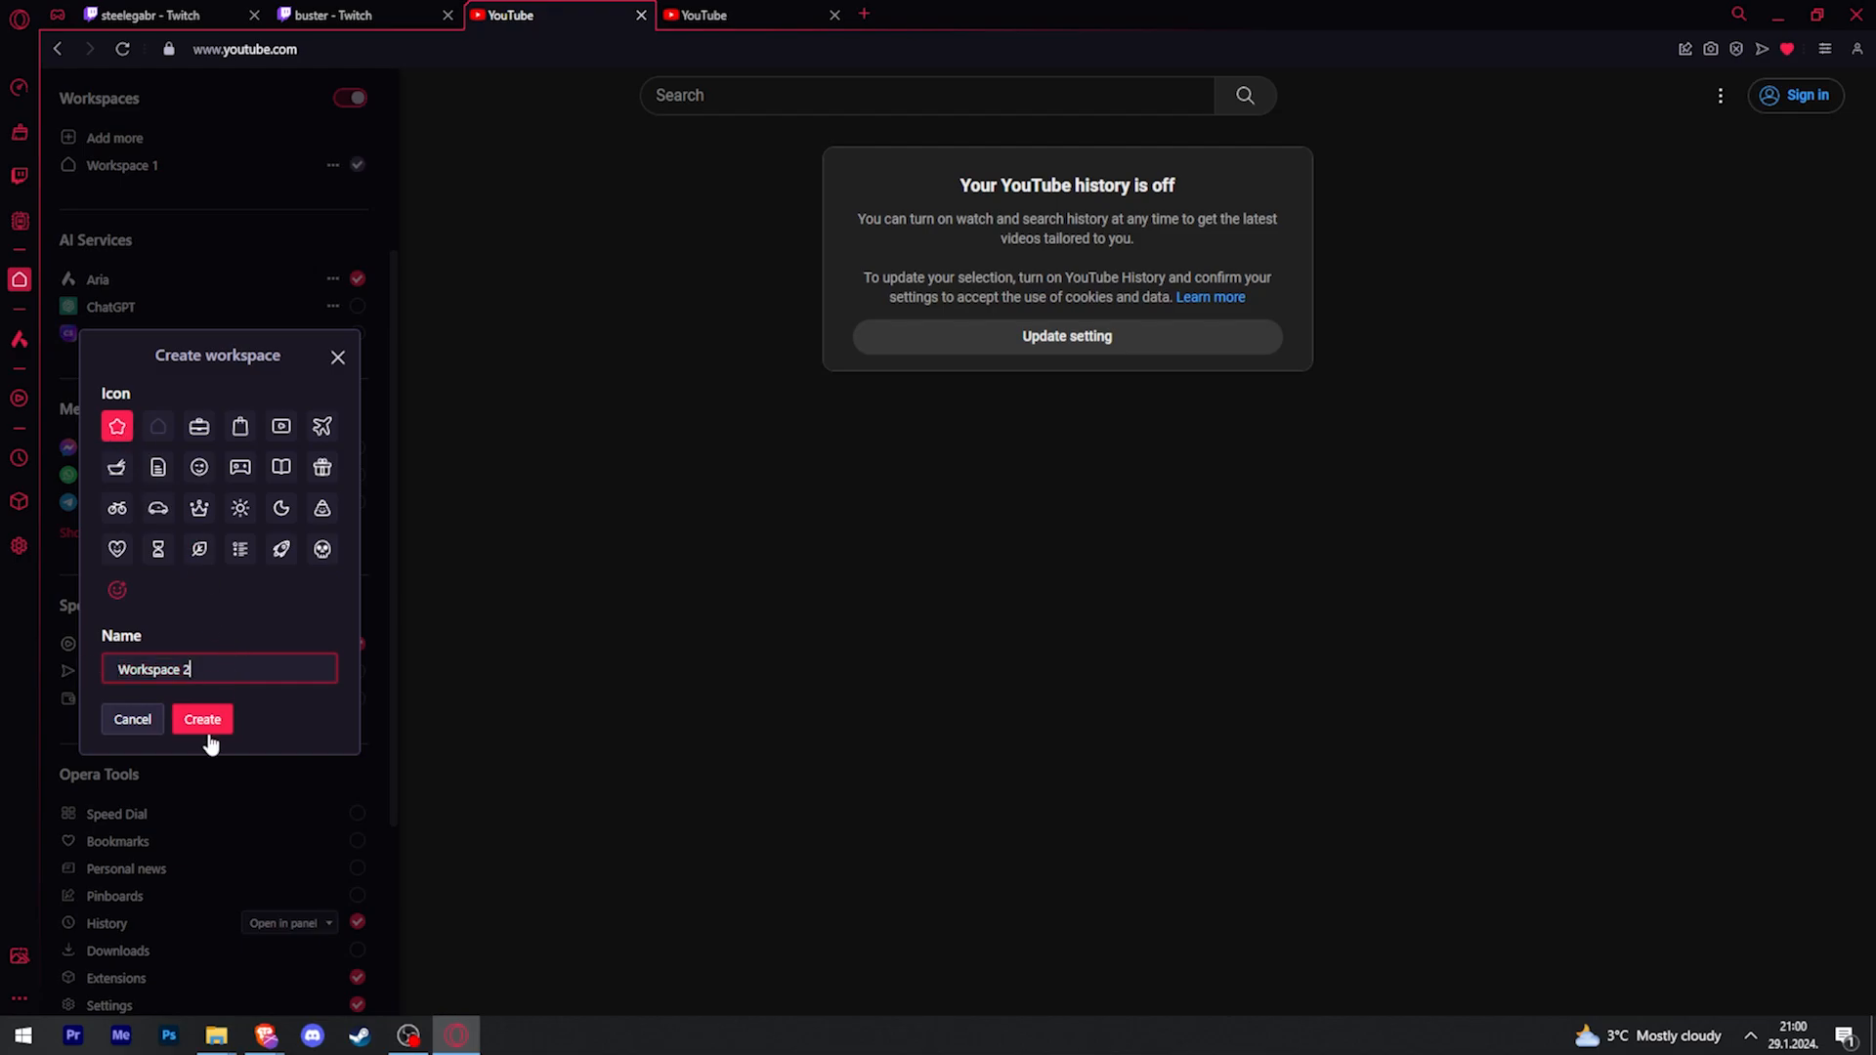
{"action": "left_click", "coordinate": [202, 719]}
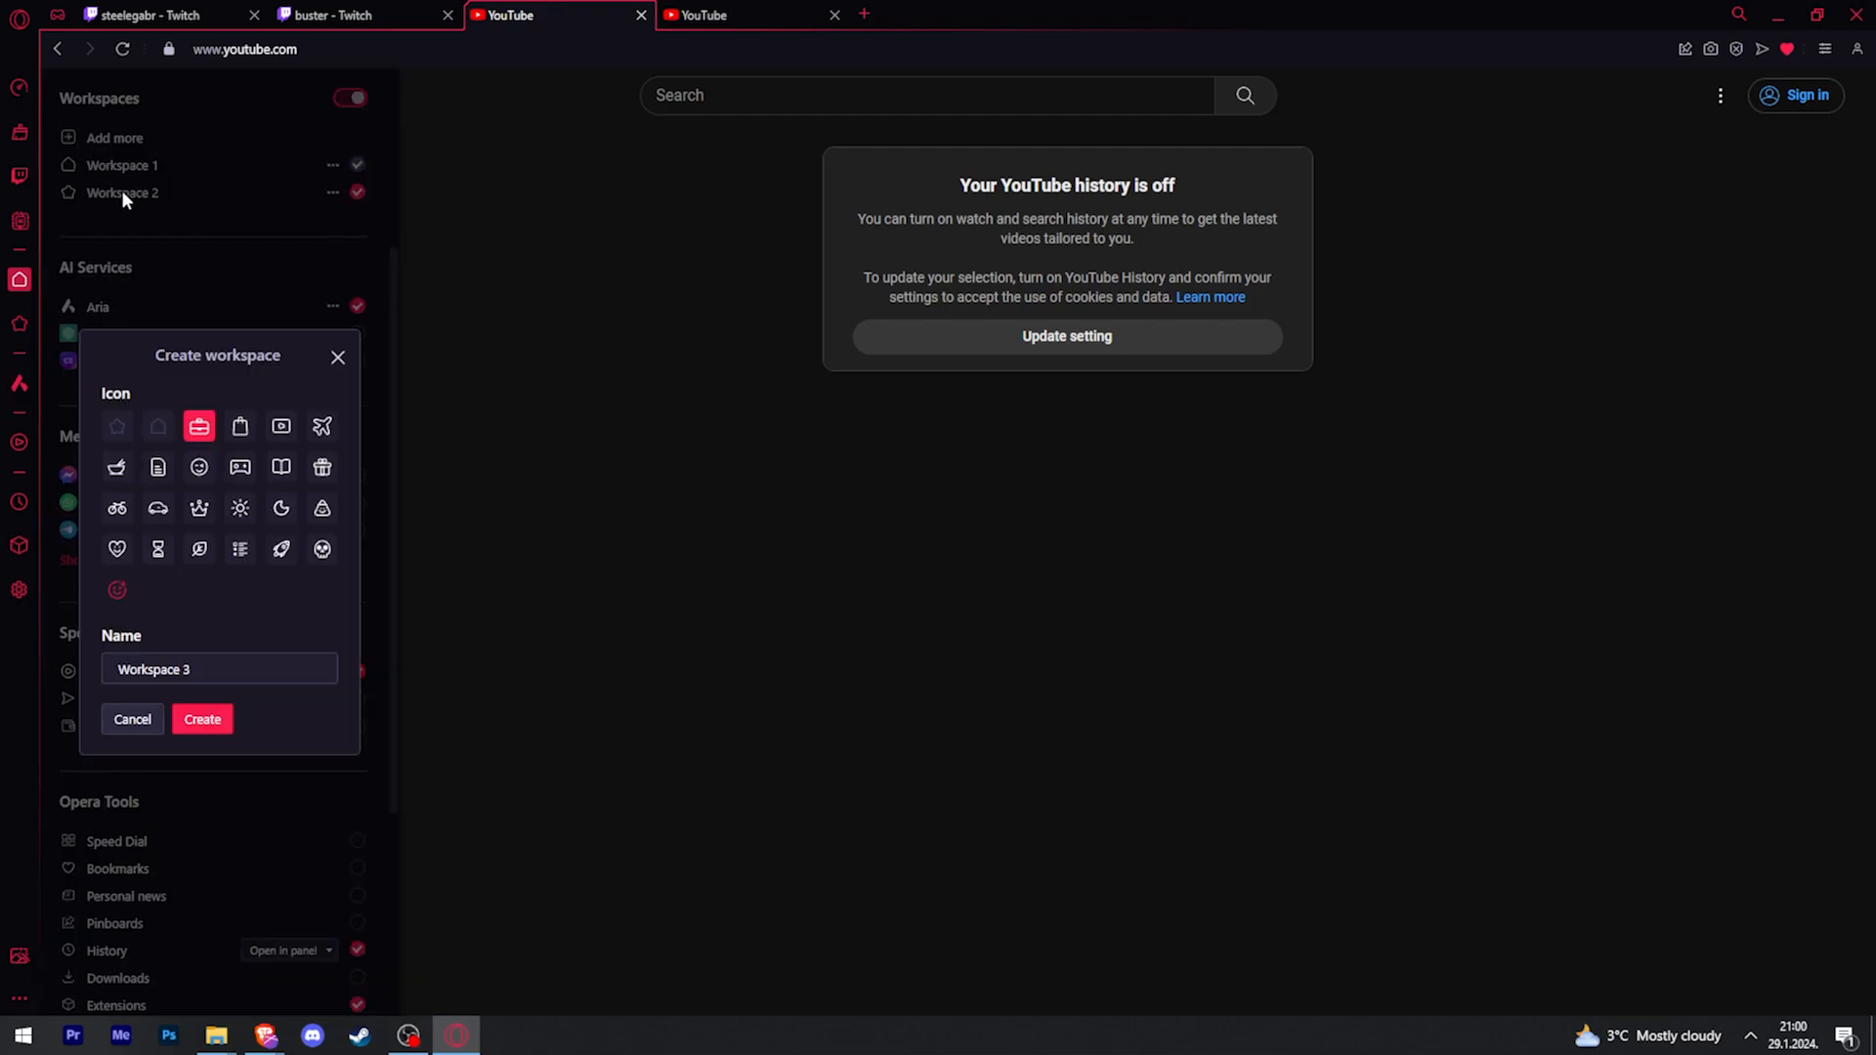
{"action": "left_click", "coordinate": [201, 719]}
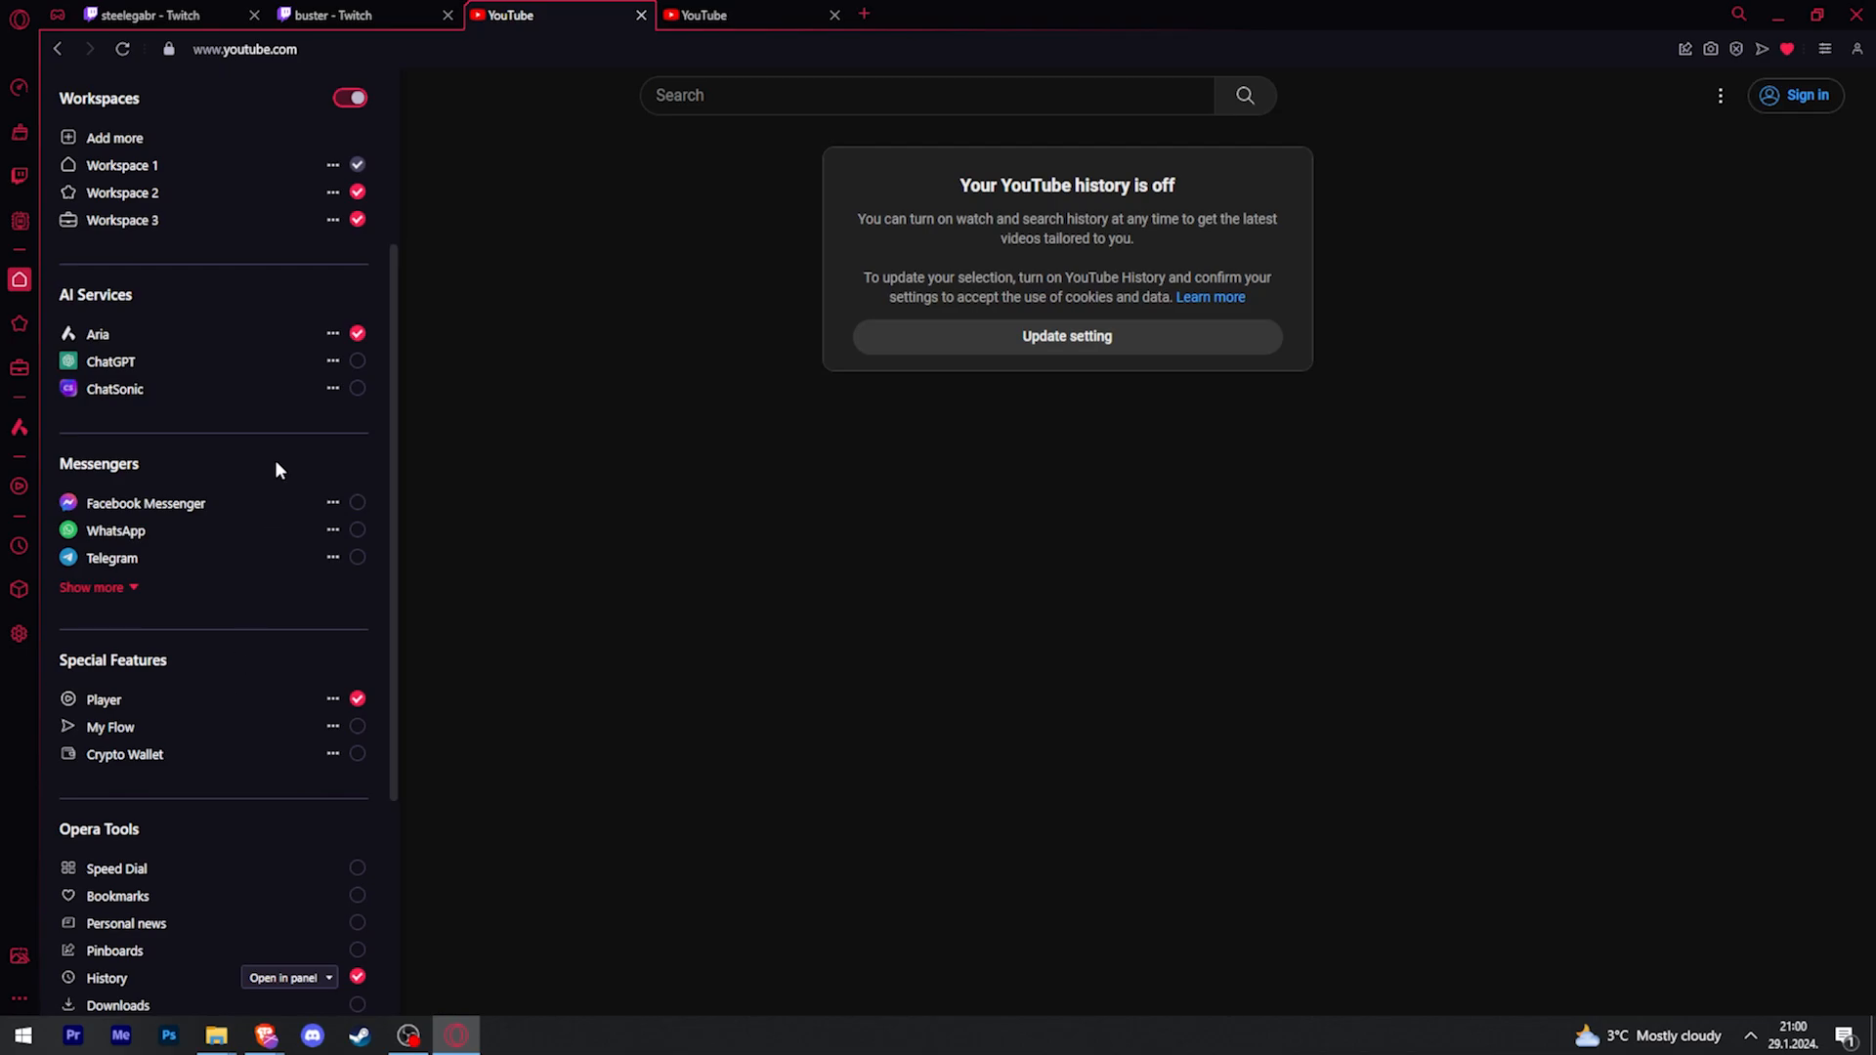
{"action": "mouse_move", "coordinate": [463, 136]}
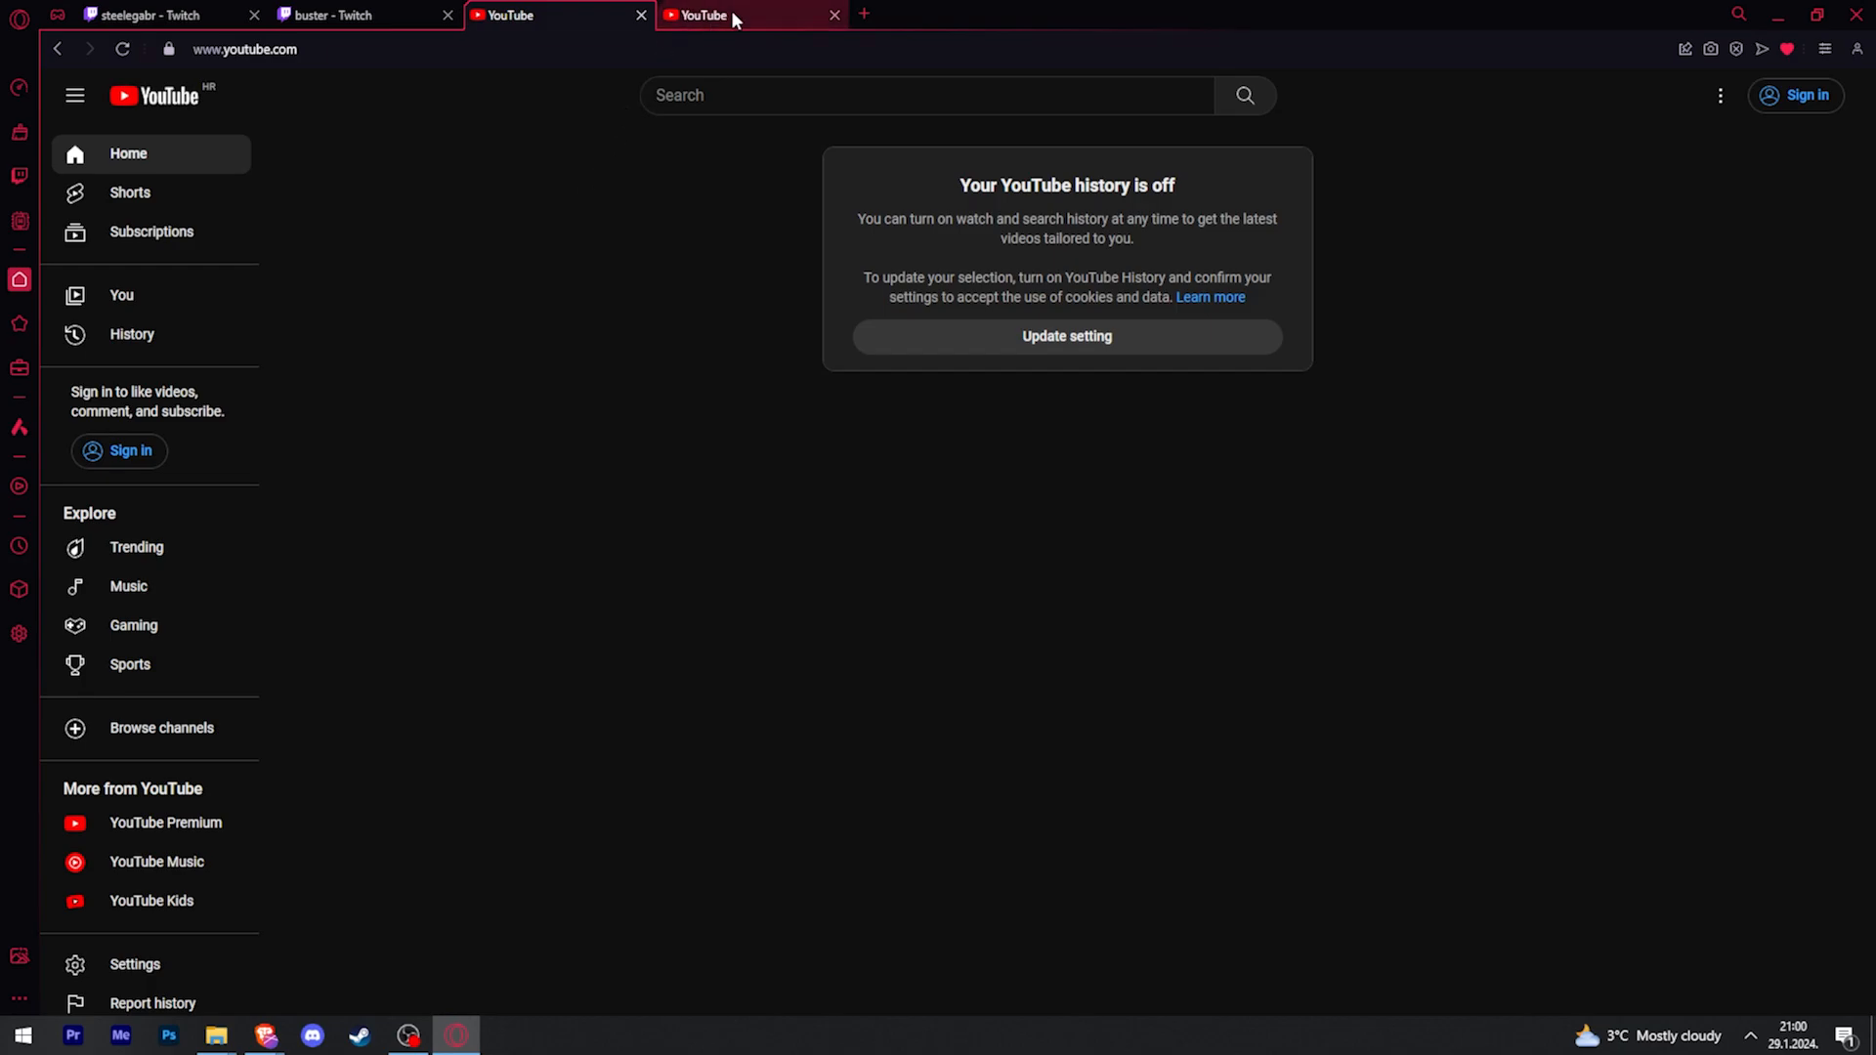
{"action": "mouse_move", "coordinate": [756, 25]}
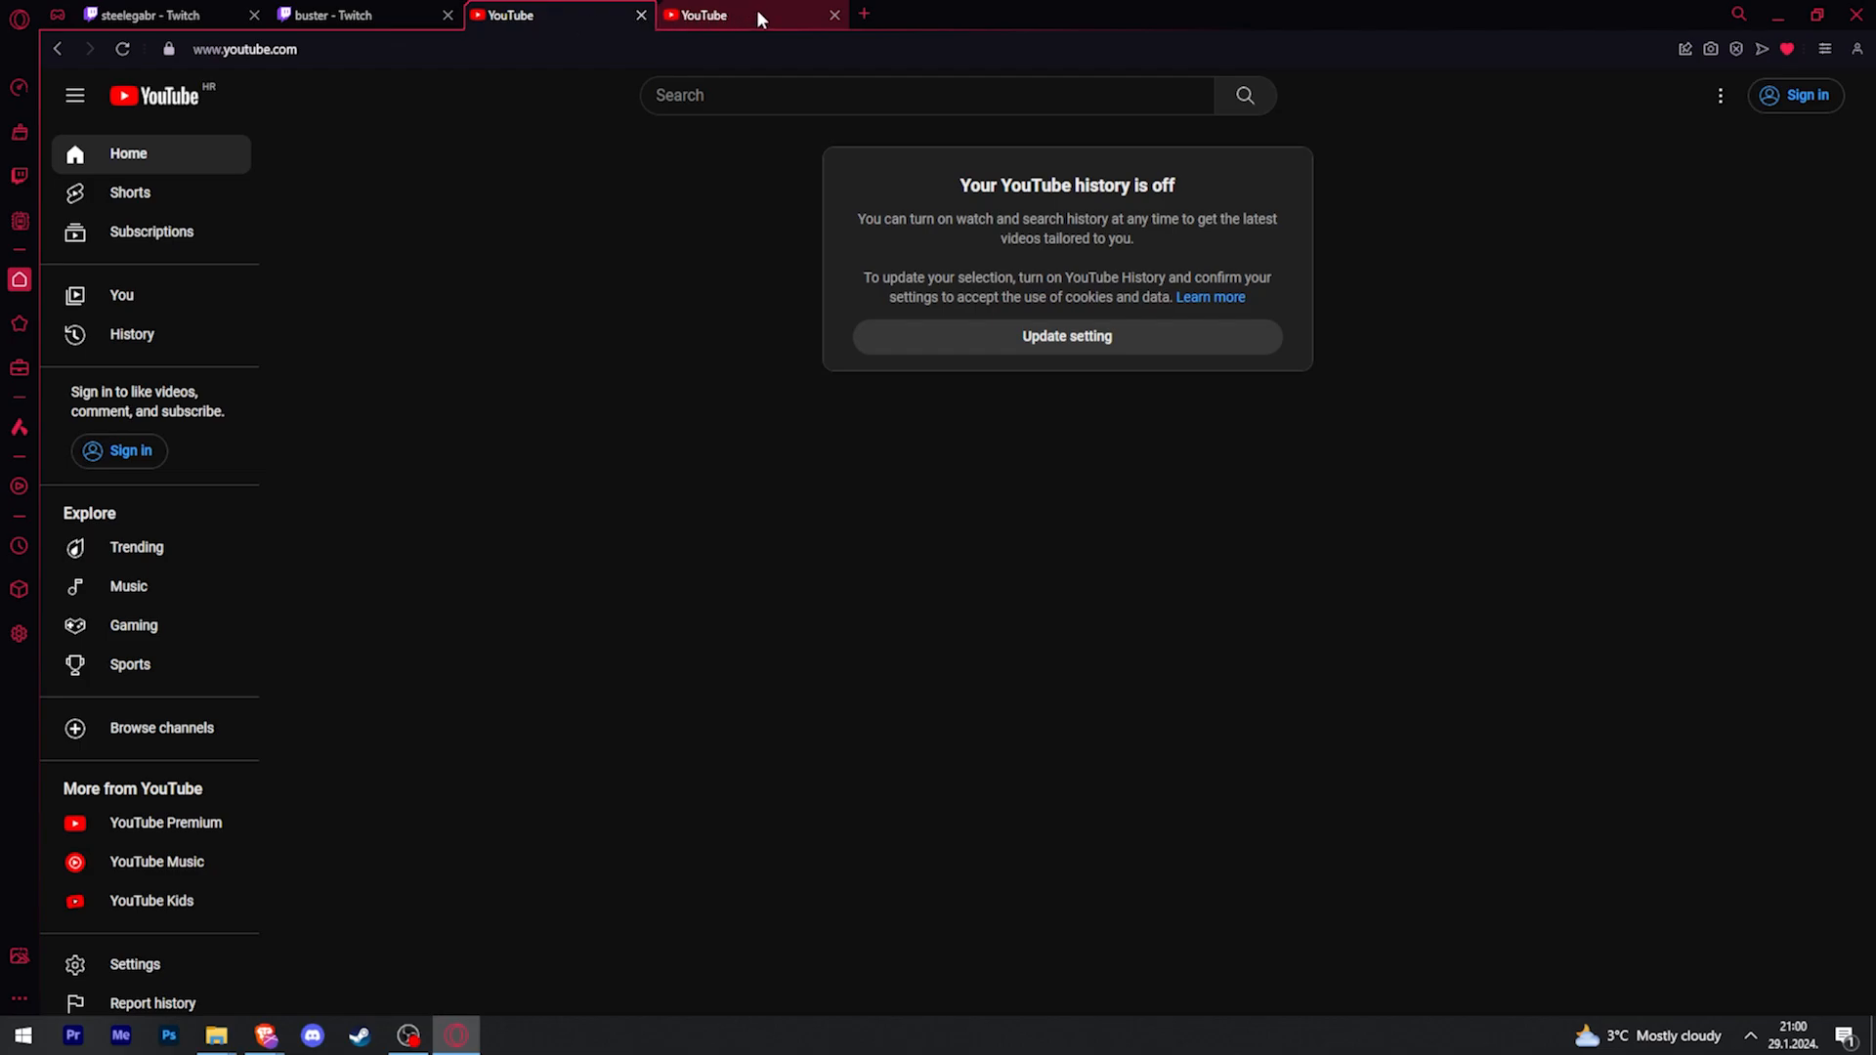
{"action": "mouse_move", "coordinate": [754, 17]}
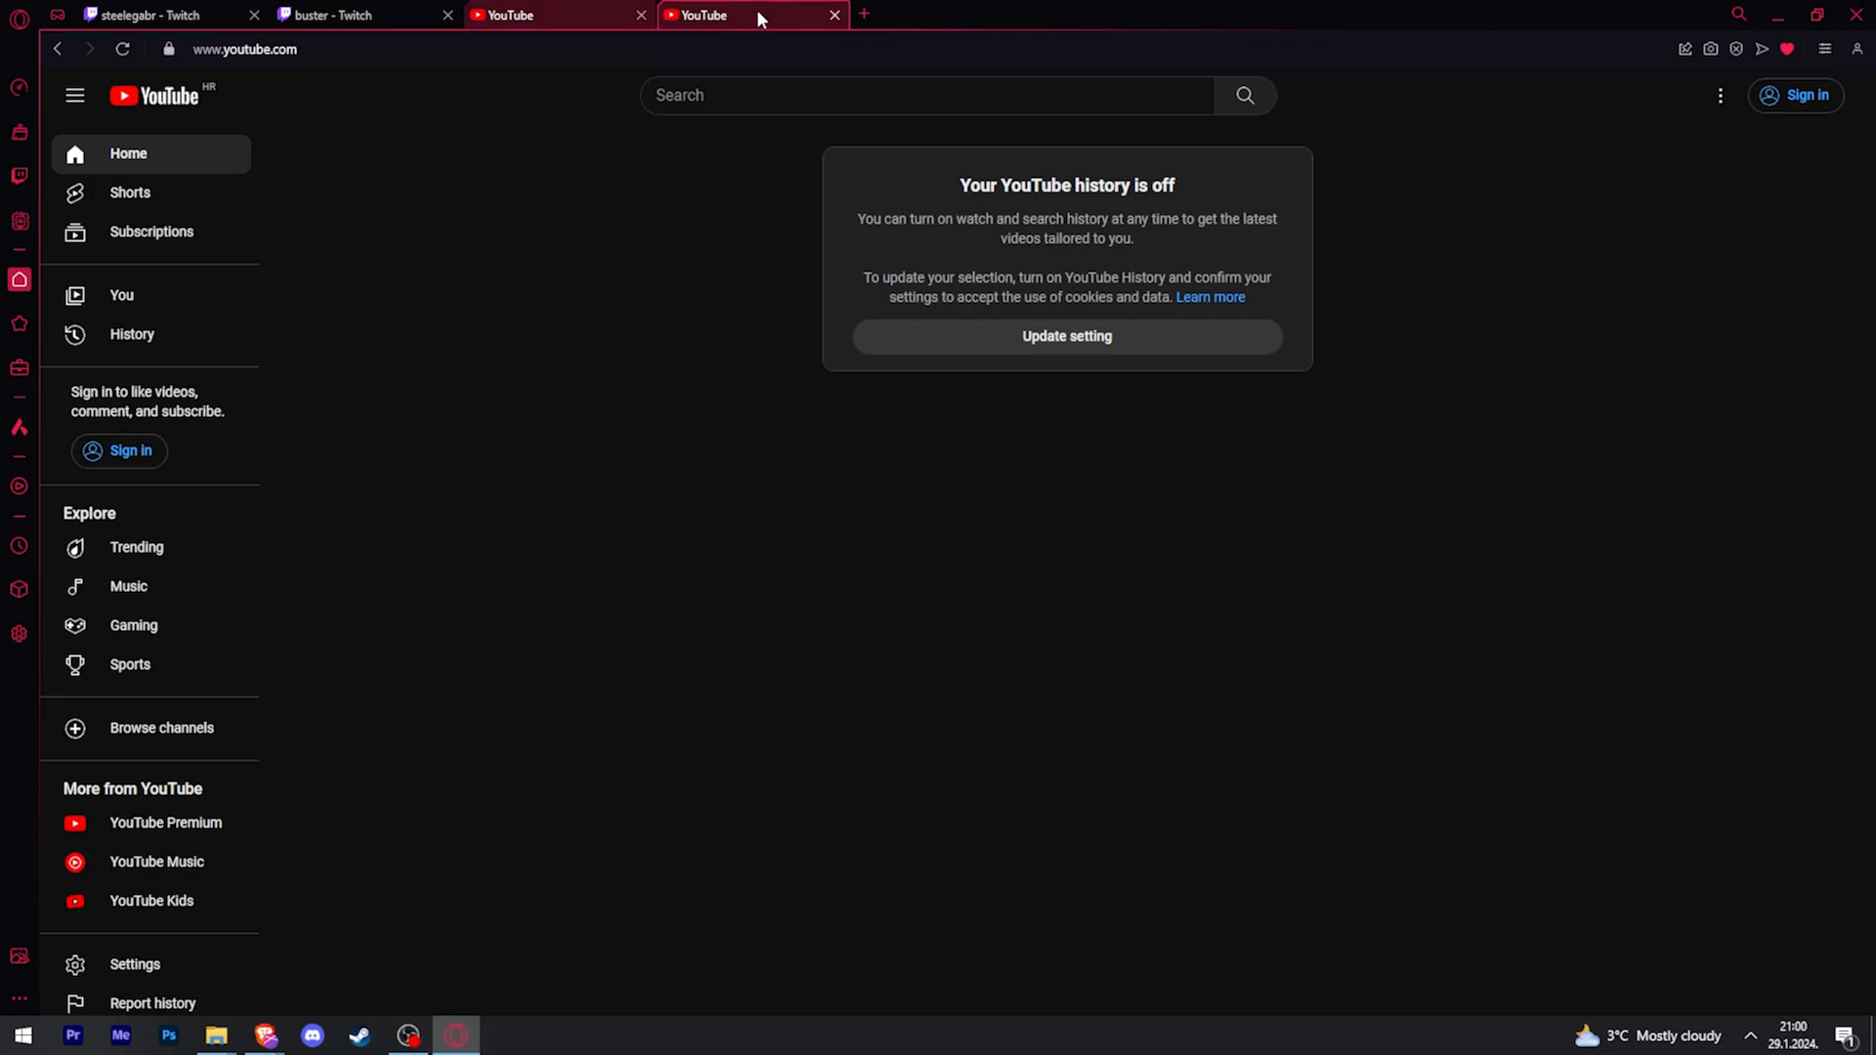
{"action": "mouse_move", "coordinate": [748, 20]}
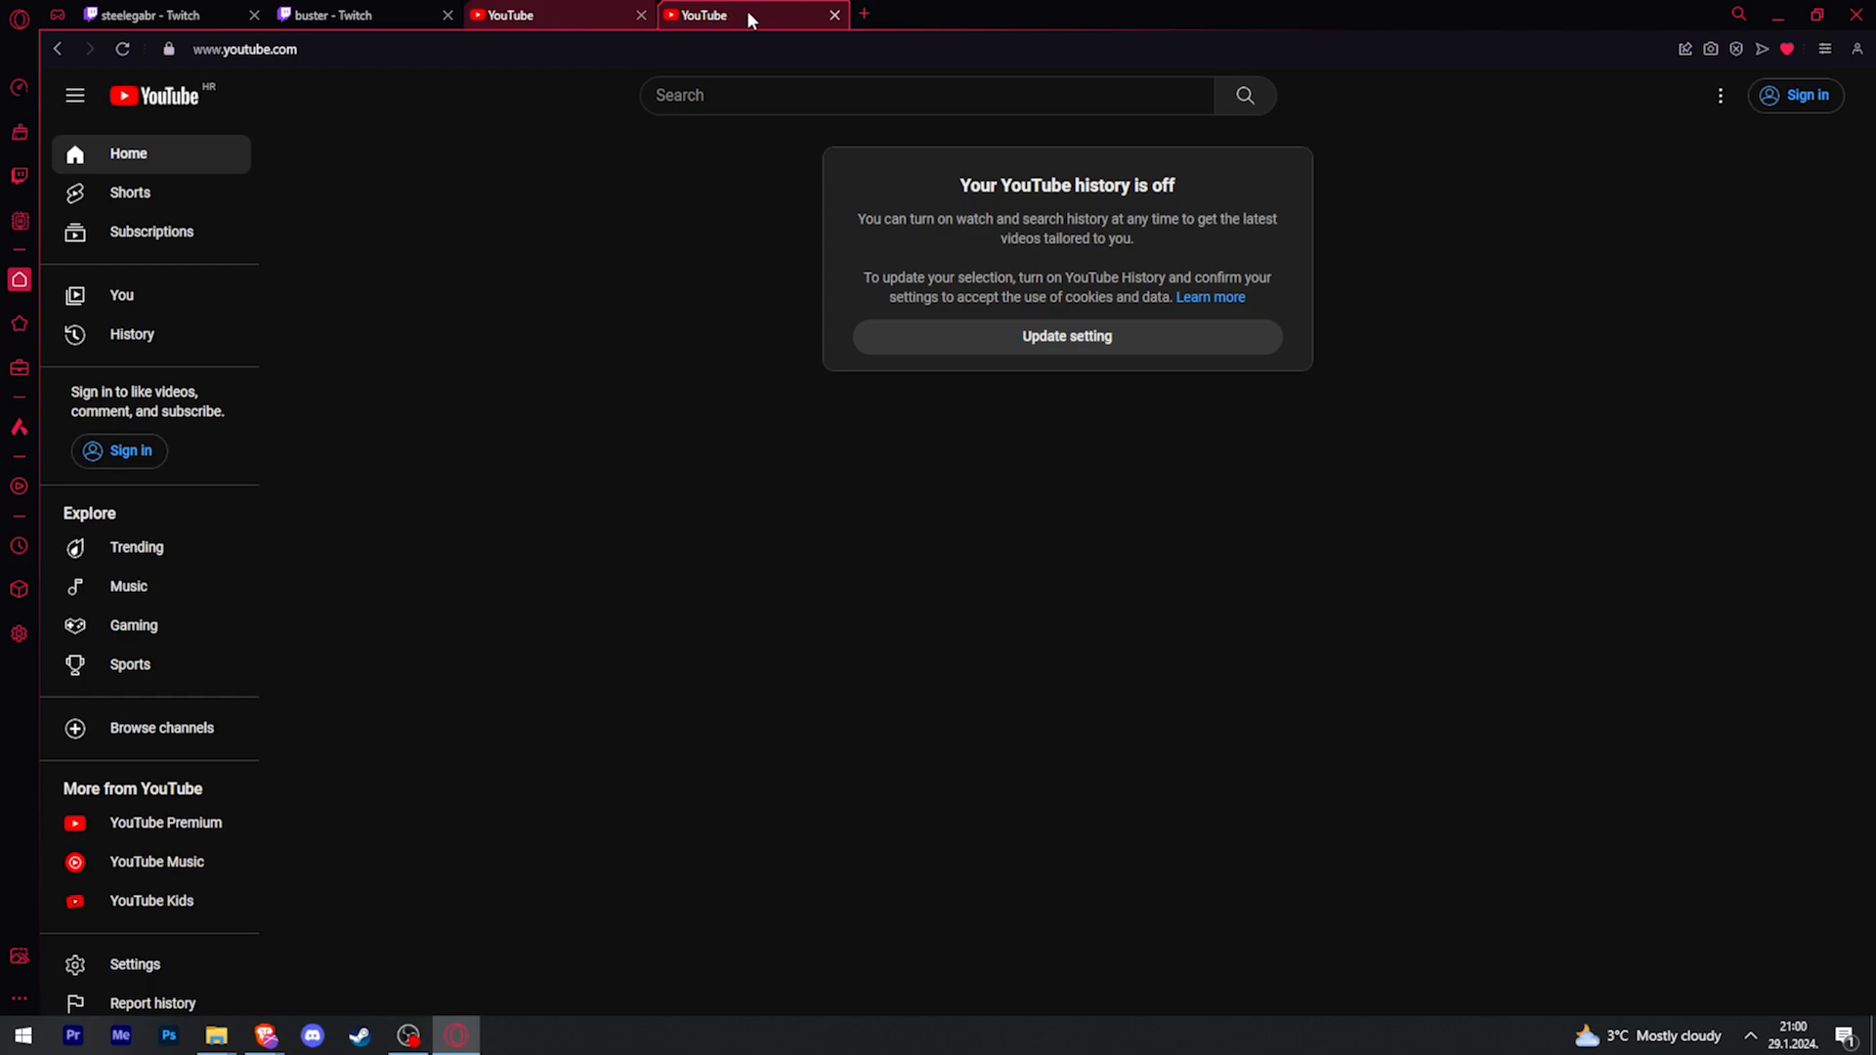
Step: Move the two selected YouTube tabs to Workspace 2
{"action": "right_click", "coordinate": [699, 14]}
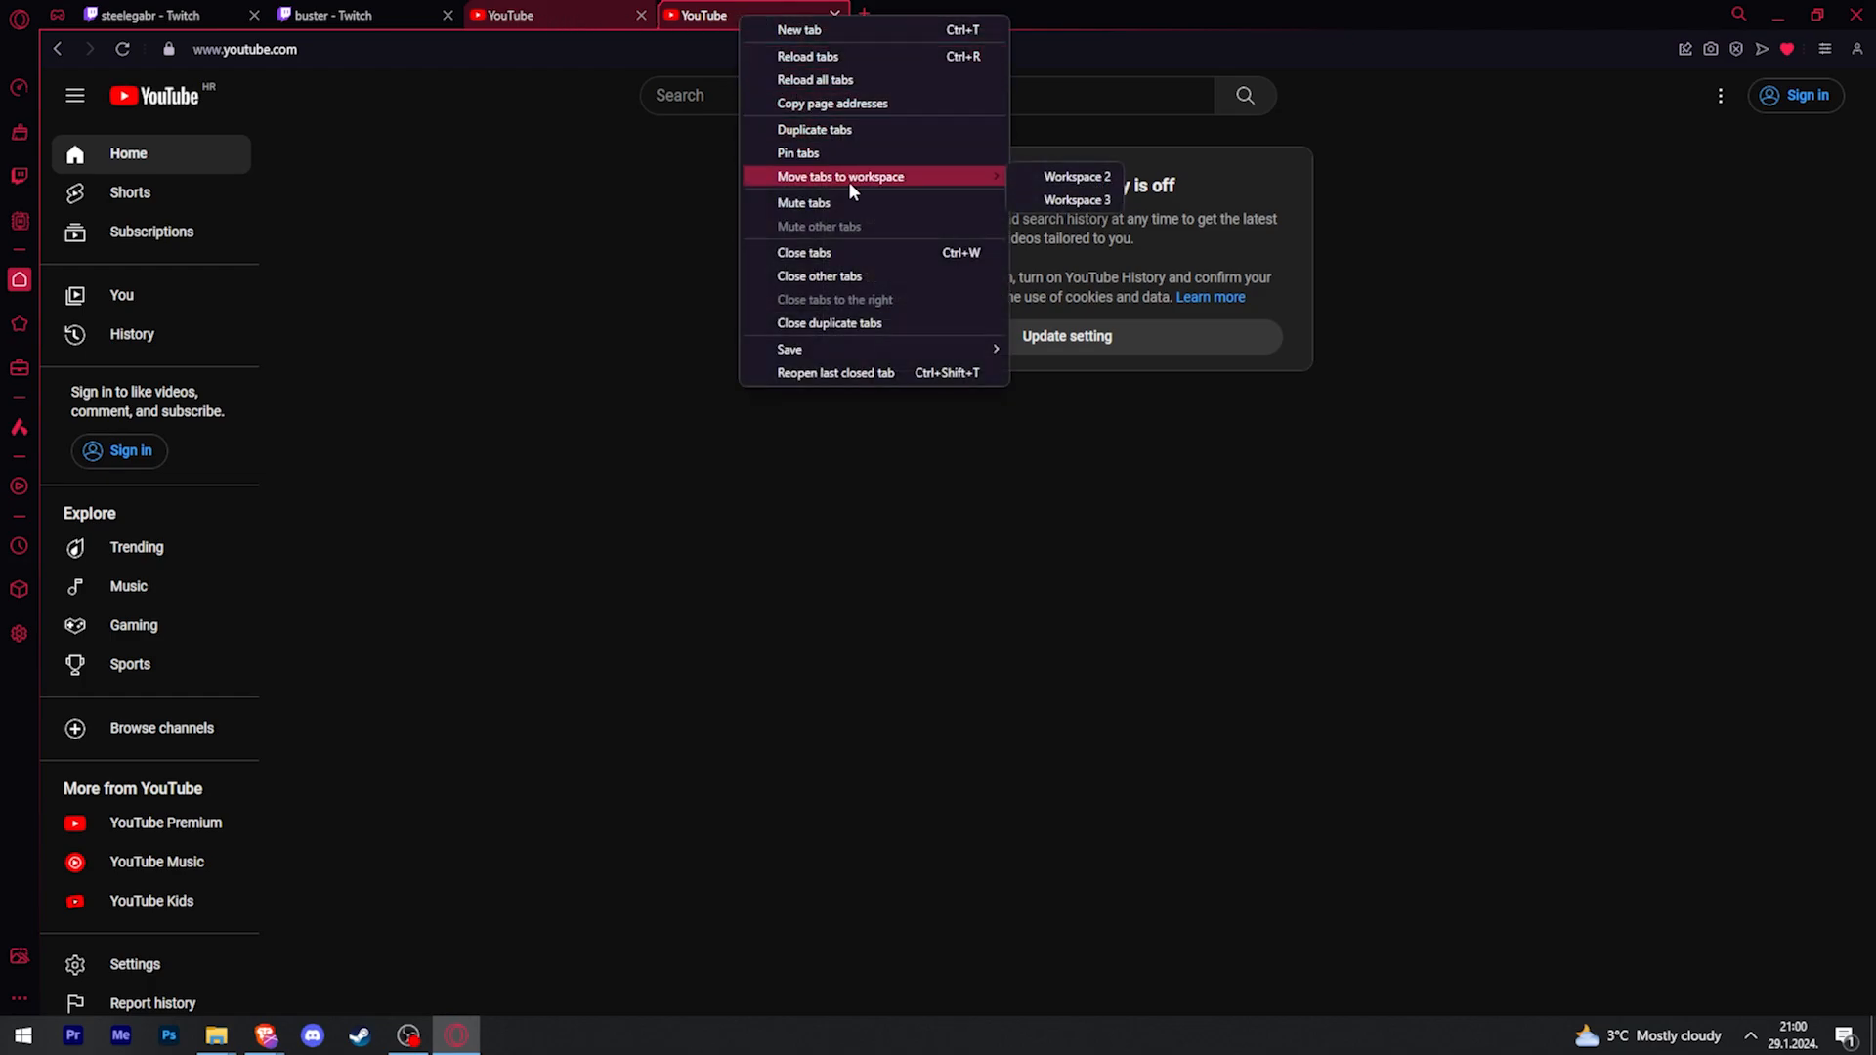
{"action": "left_click", "coordinate": [803, 252]}
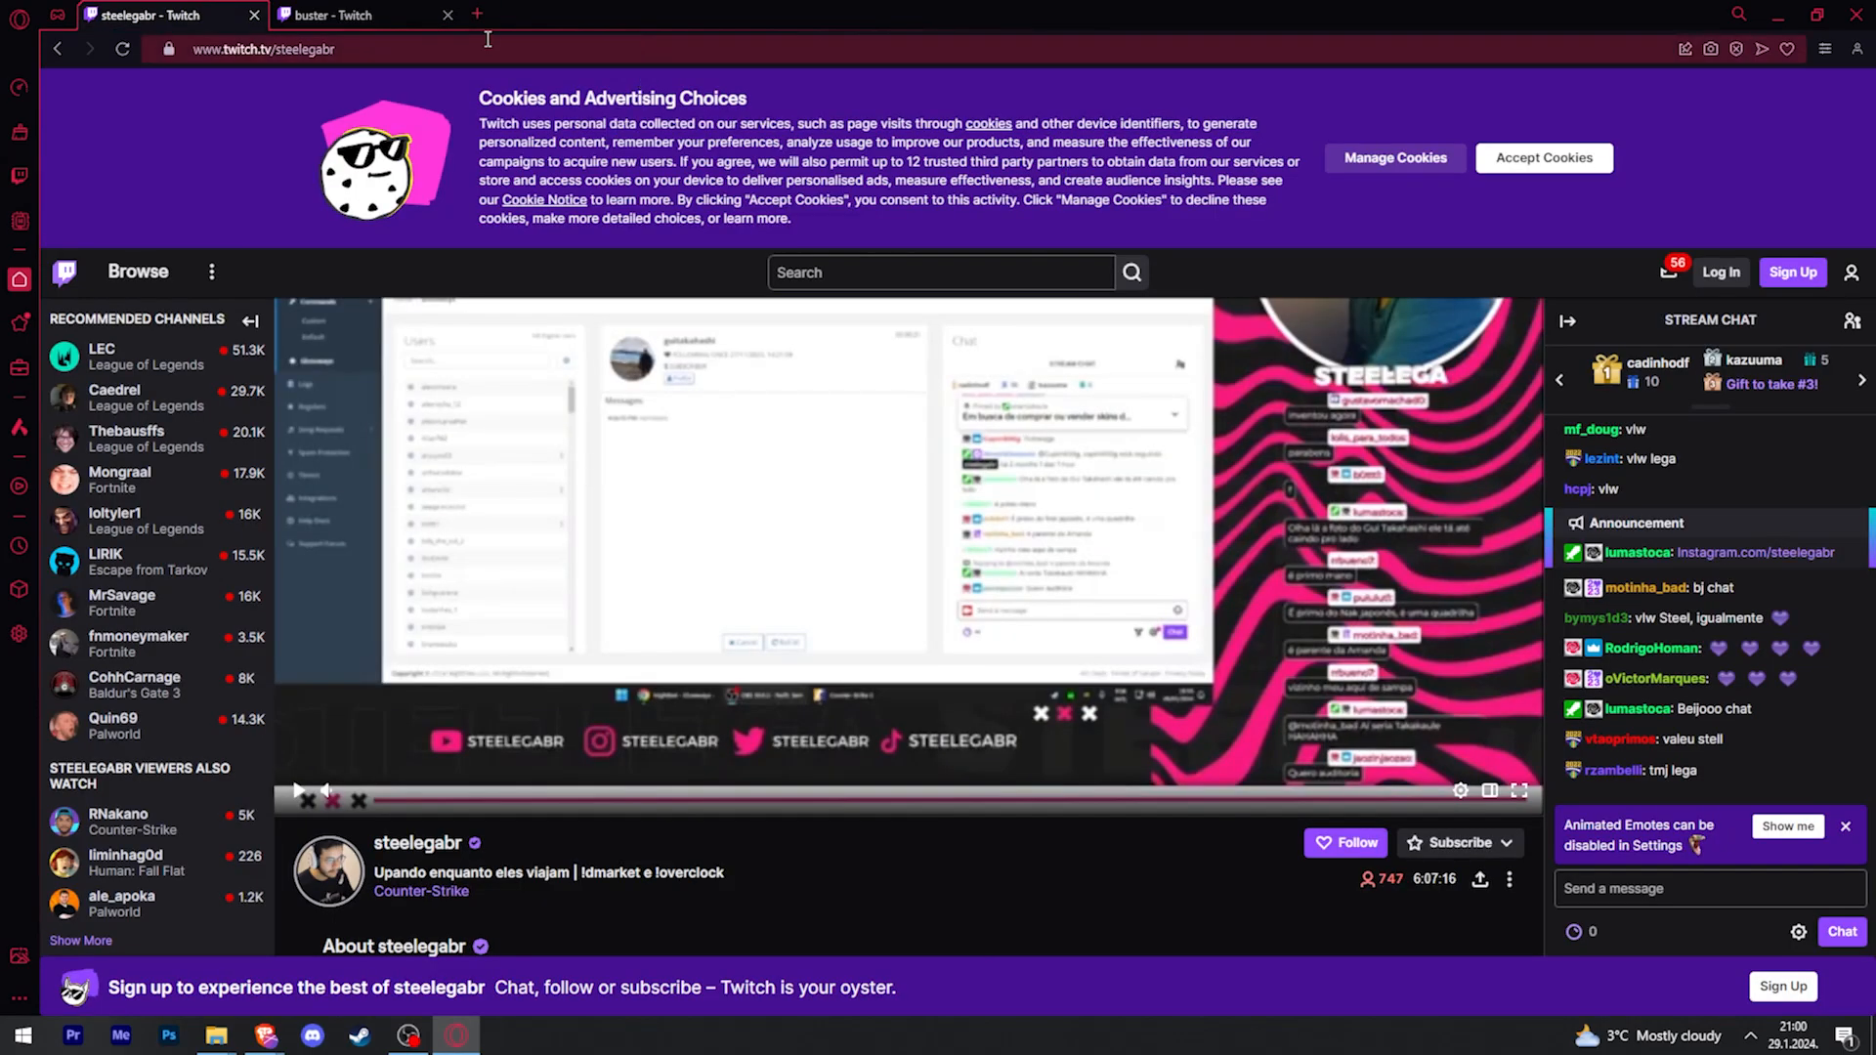
Step: Select both Twitch tabs and move them to Workspace 3
{"action": "left_click", "coordinate": [348, 14]}
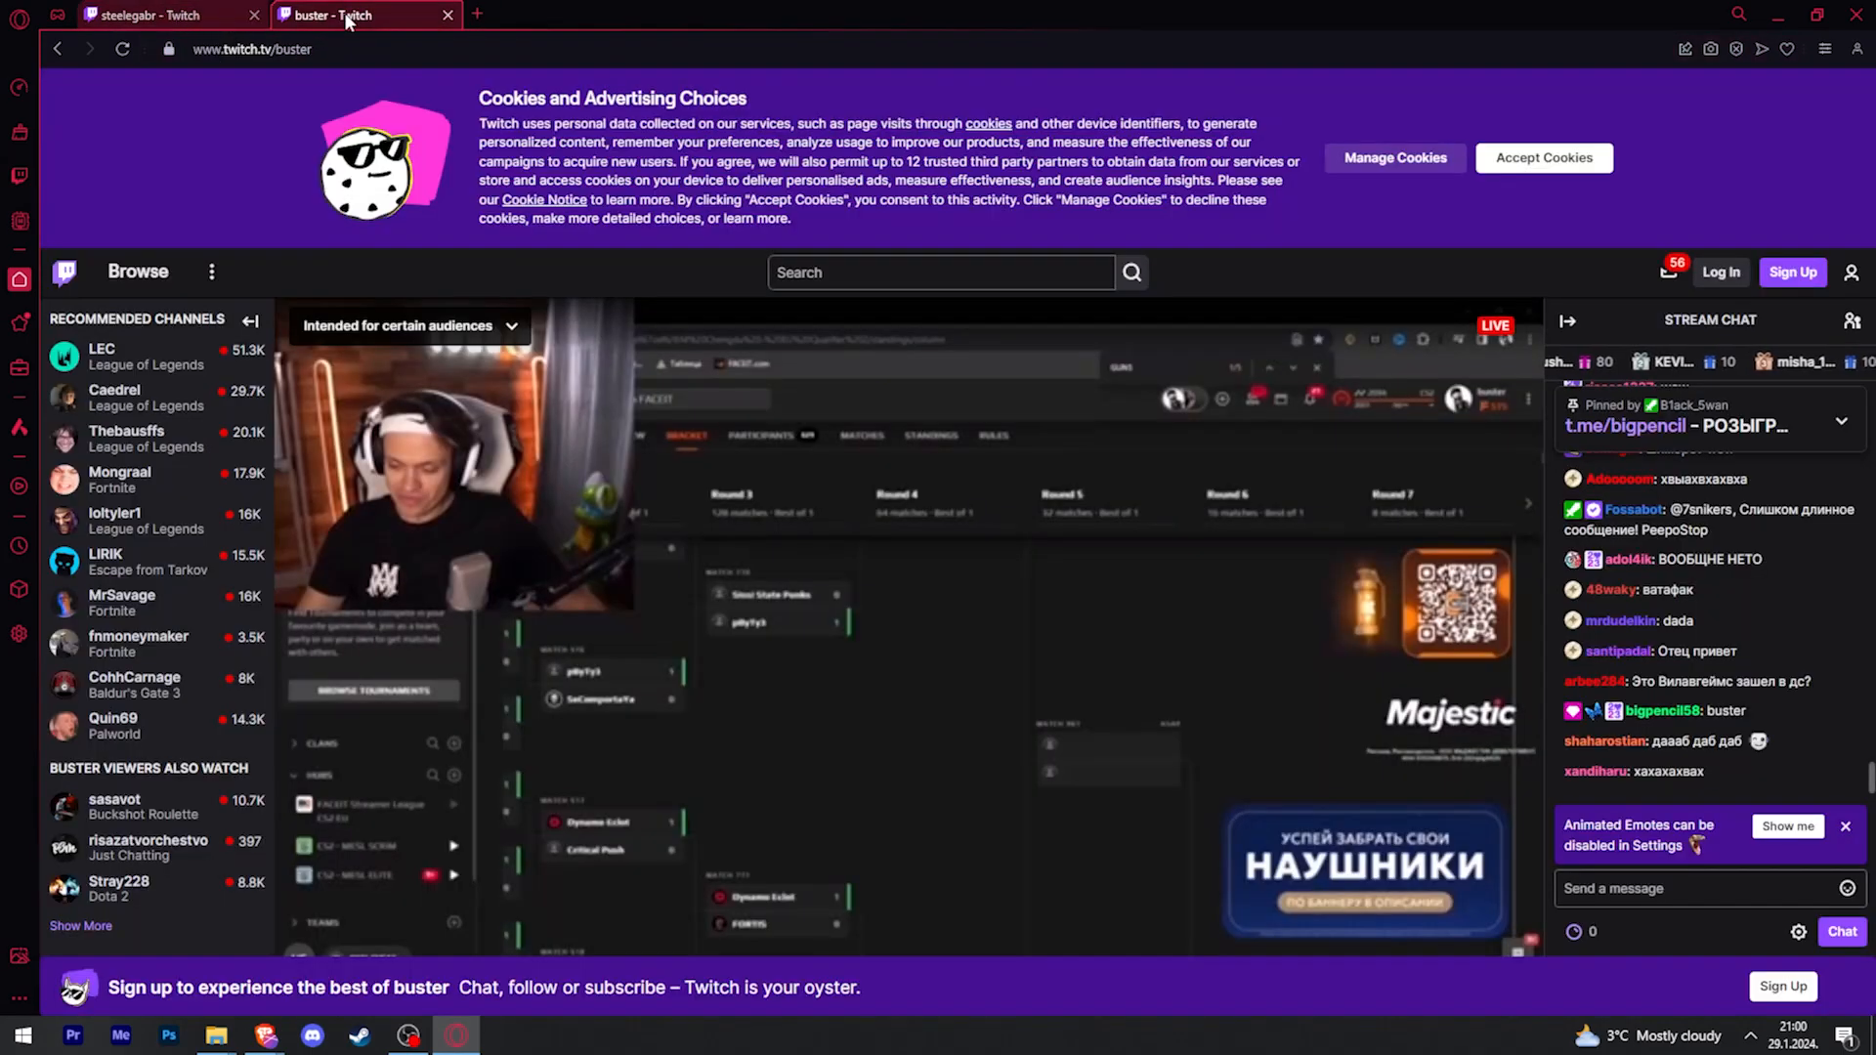
{"action": "right_click", "coordinate": [347, 14]}
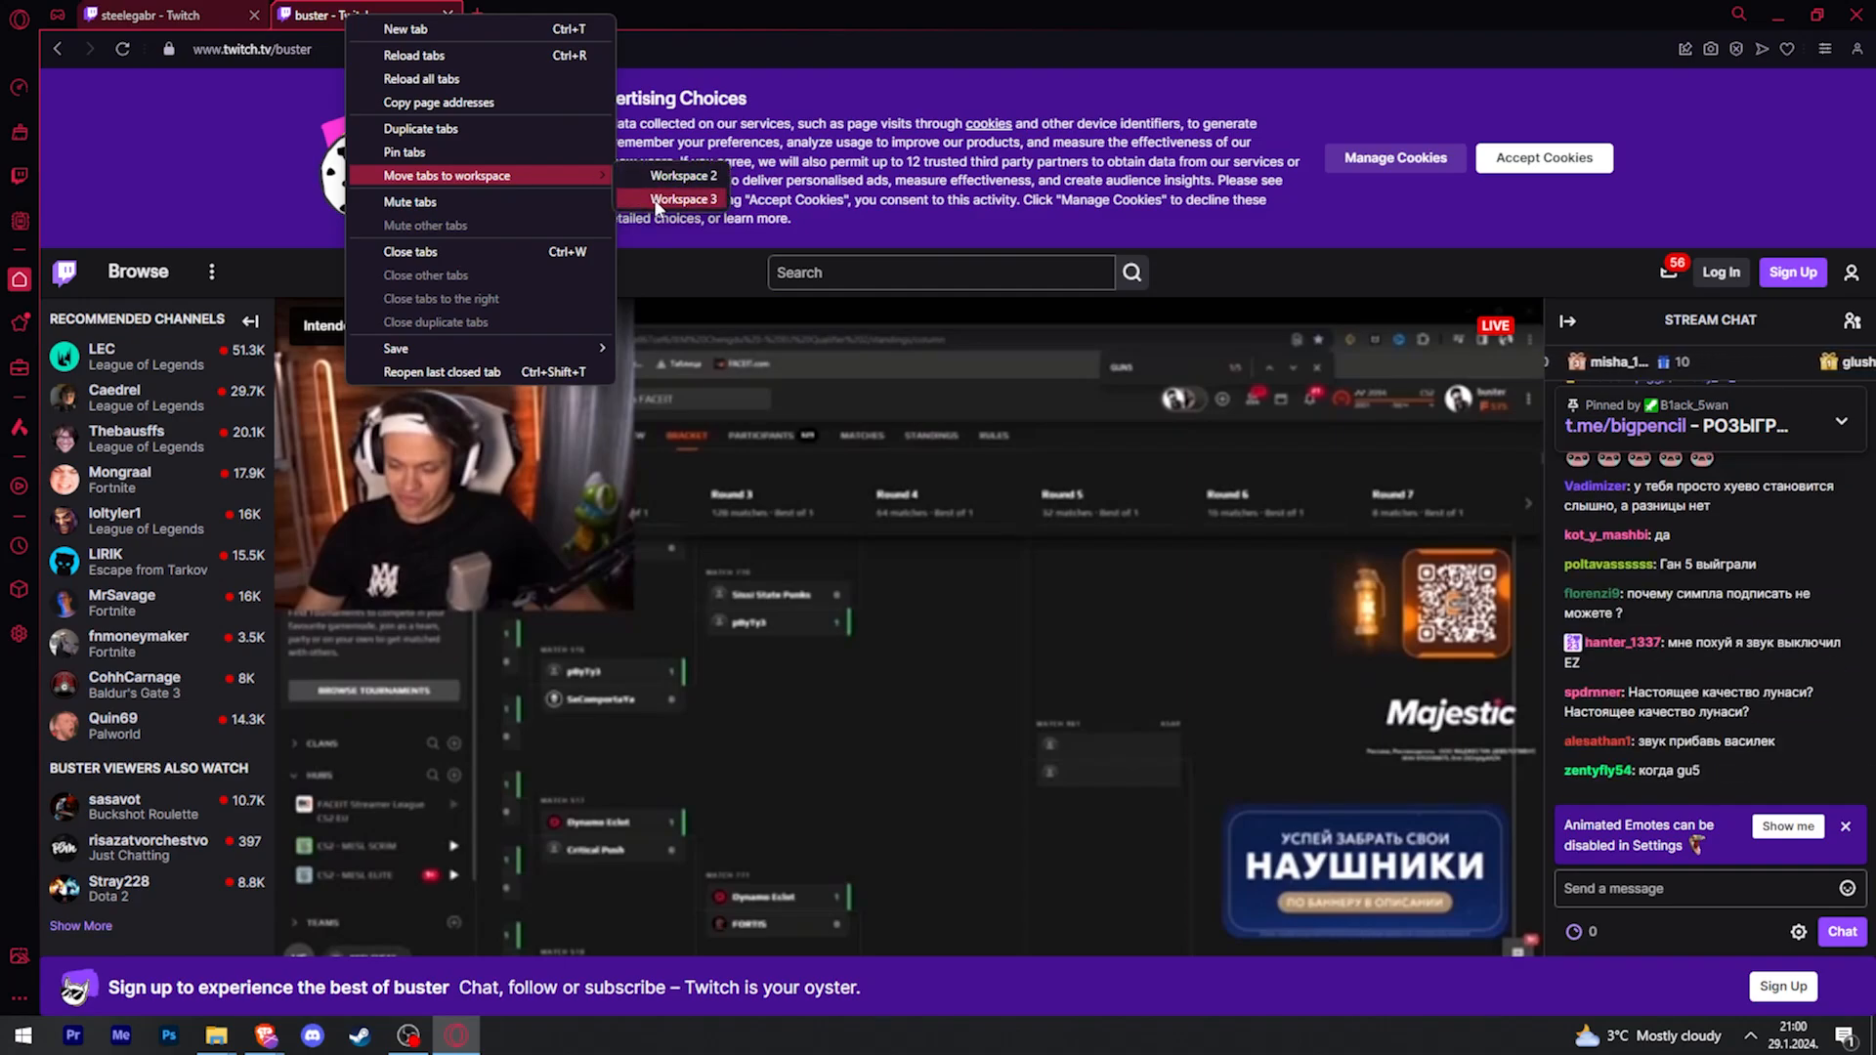
{"action": "left_click", "coordinate": [682, 176]}
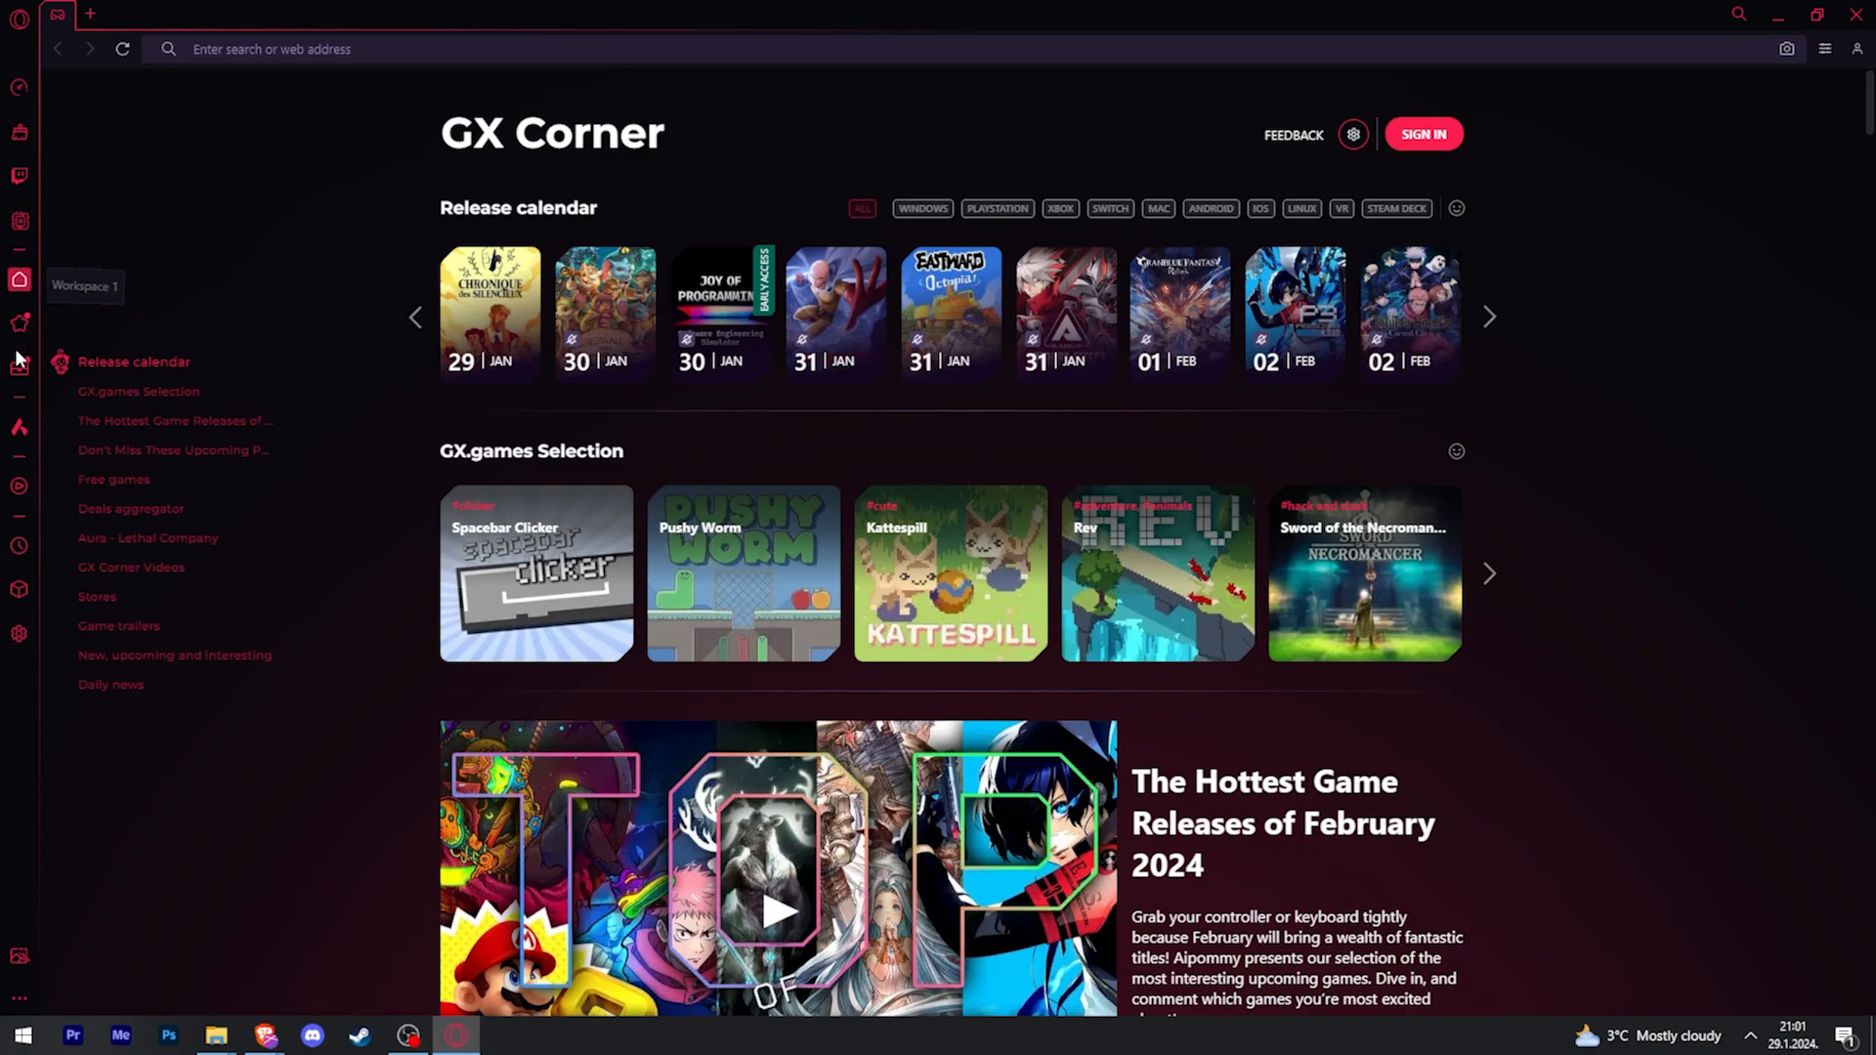
{"action": "mouse_move", "coordinate": [20, 280]}
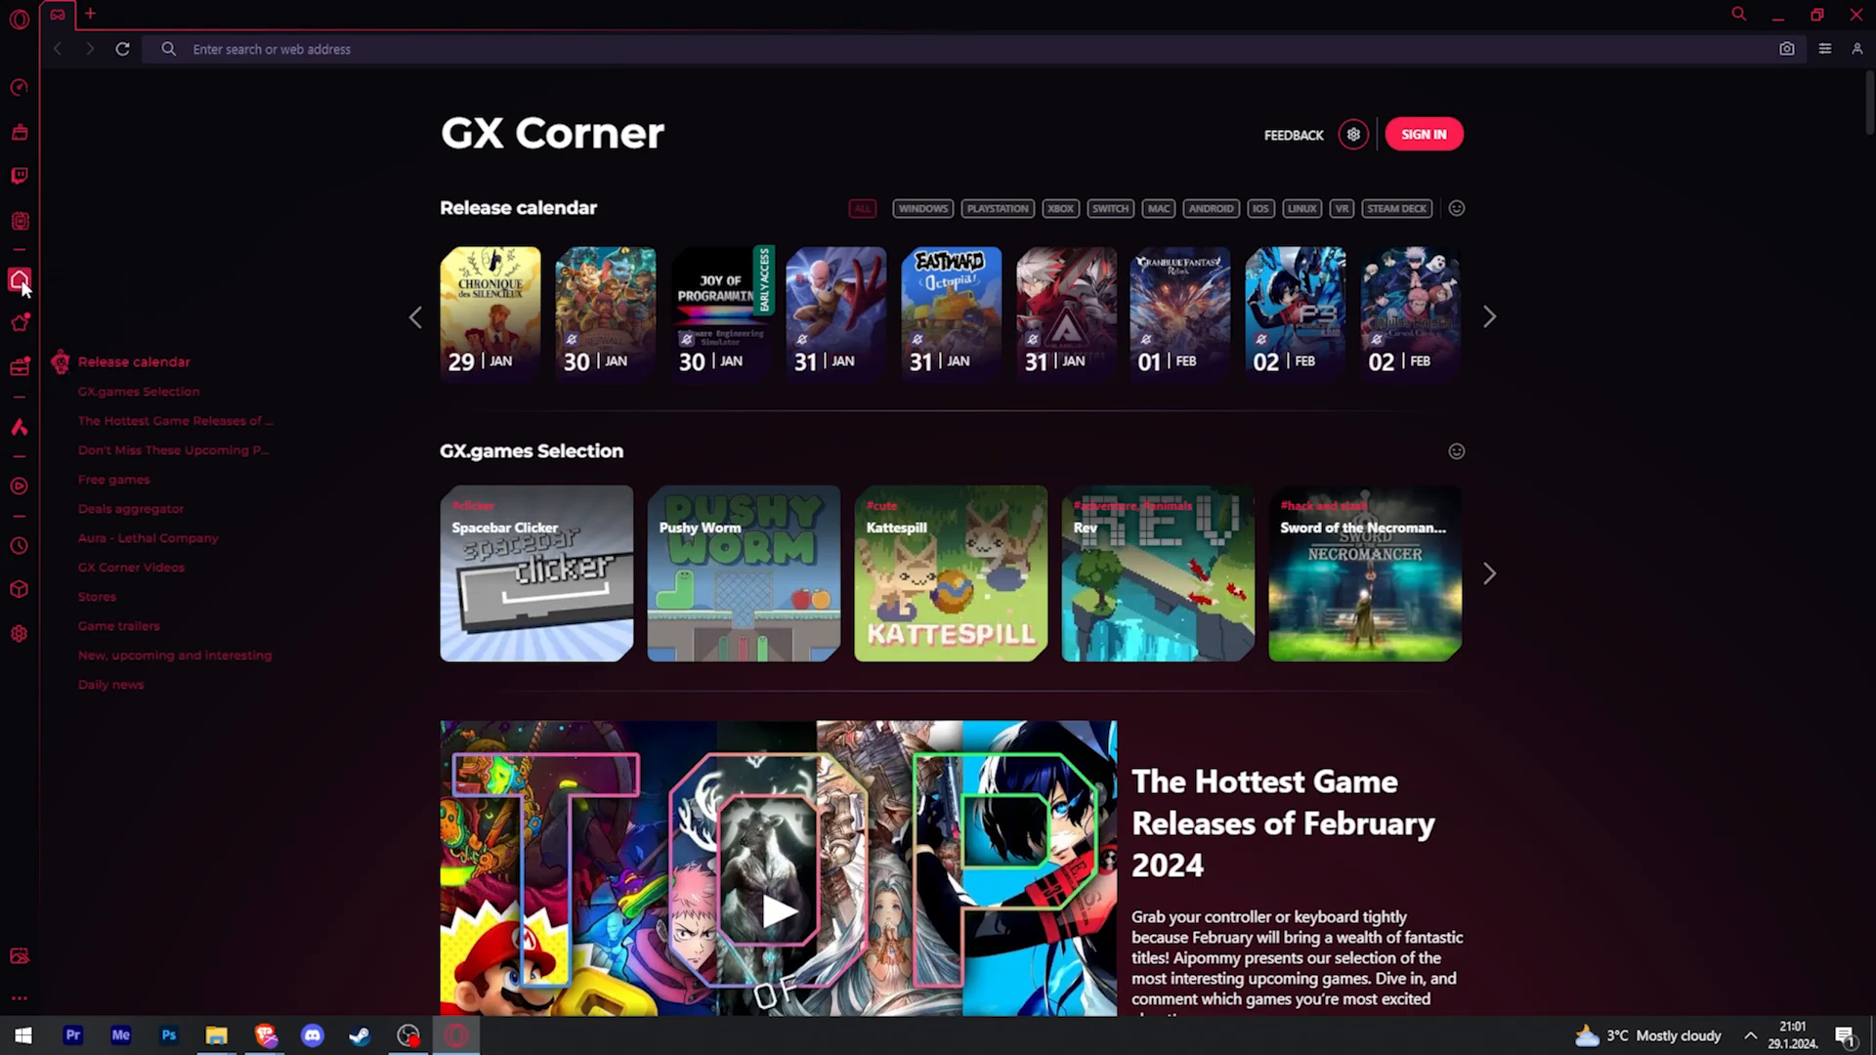
{"action": "mouse_move", "coordinate": [20, 323]}
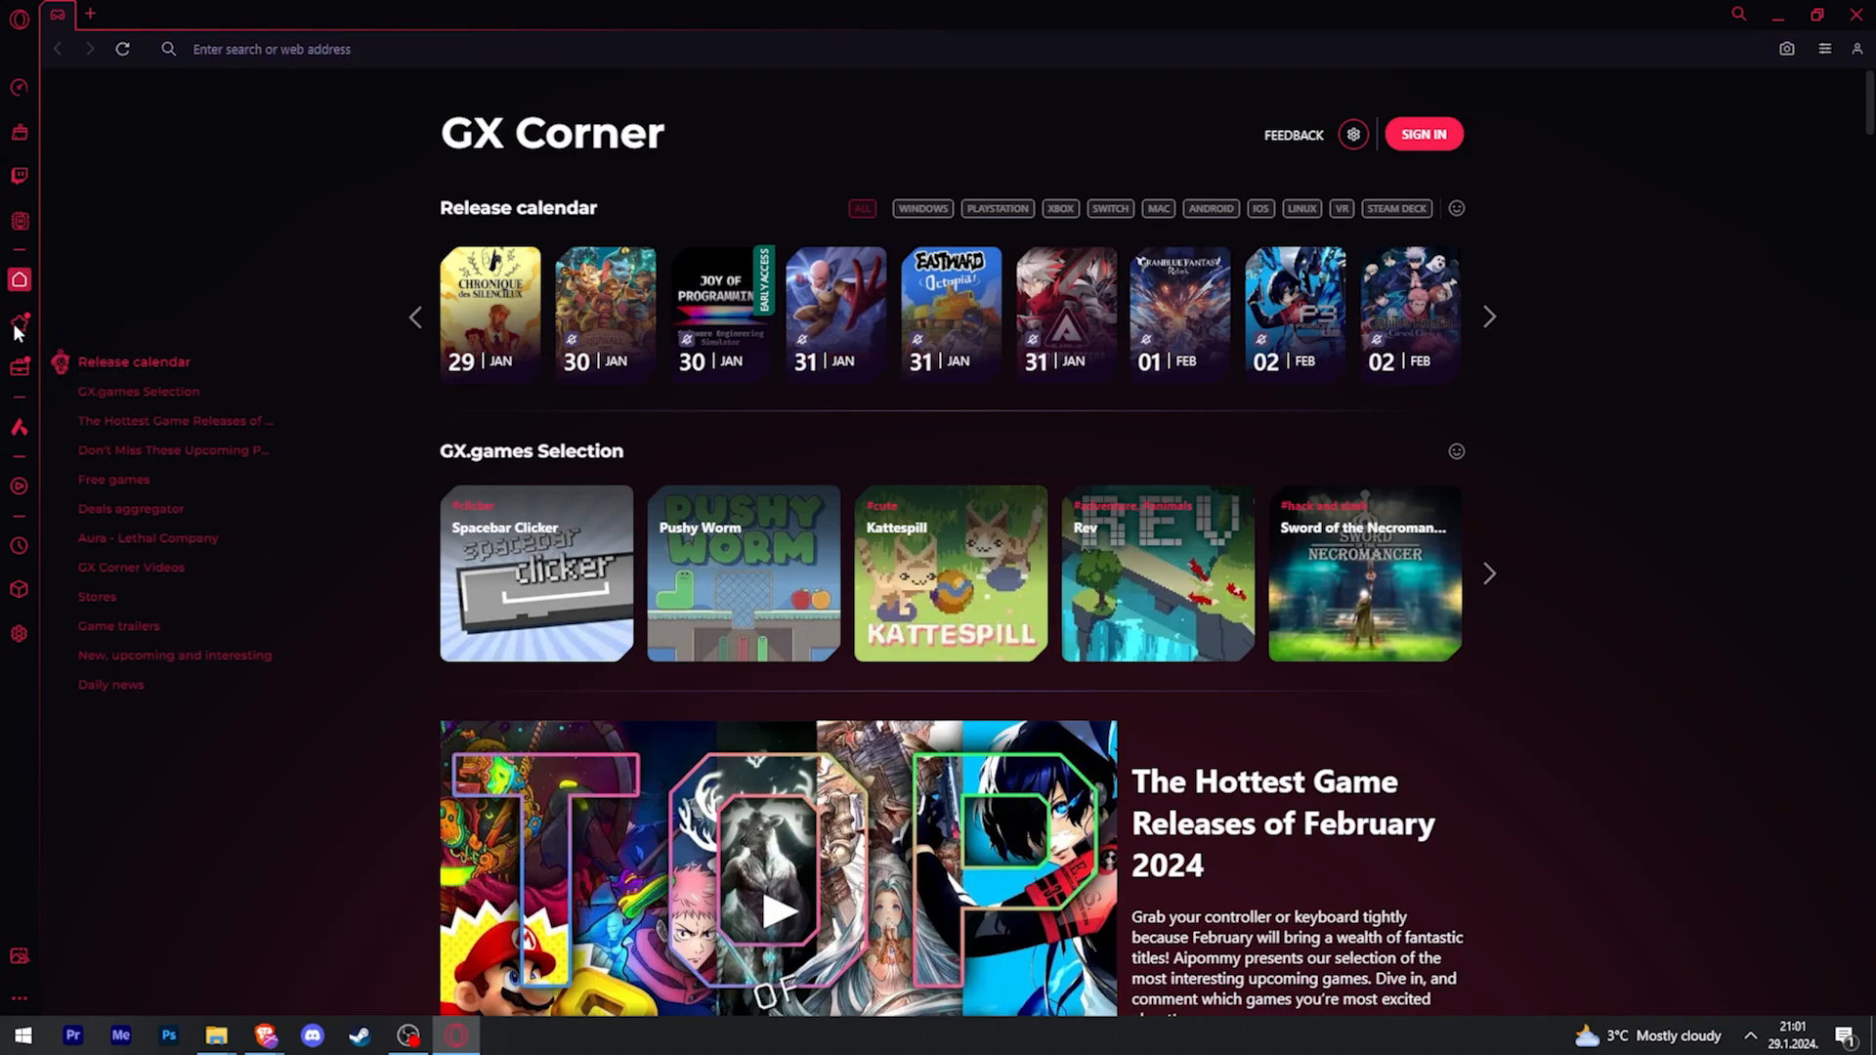
Step: Check the YouTube tabs in Workspace 2, then Workspace 3 and its buster Twitch stream
{"action": "left_click", "coordinate": [119, 14]}
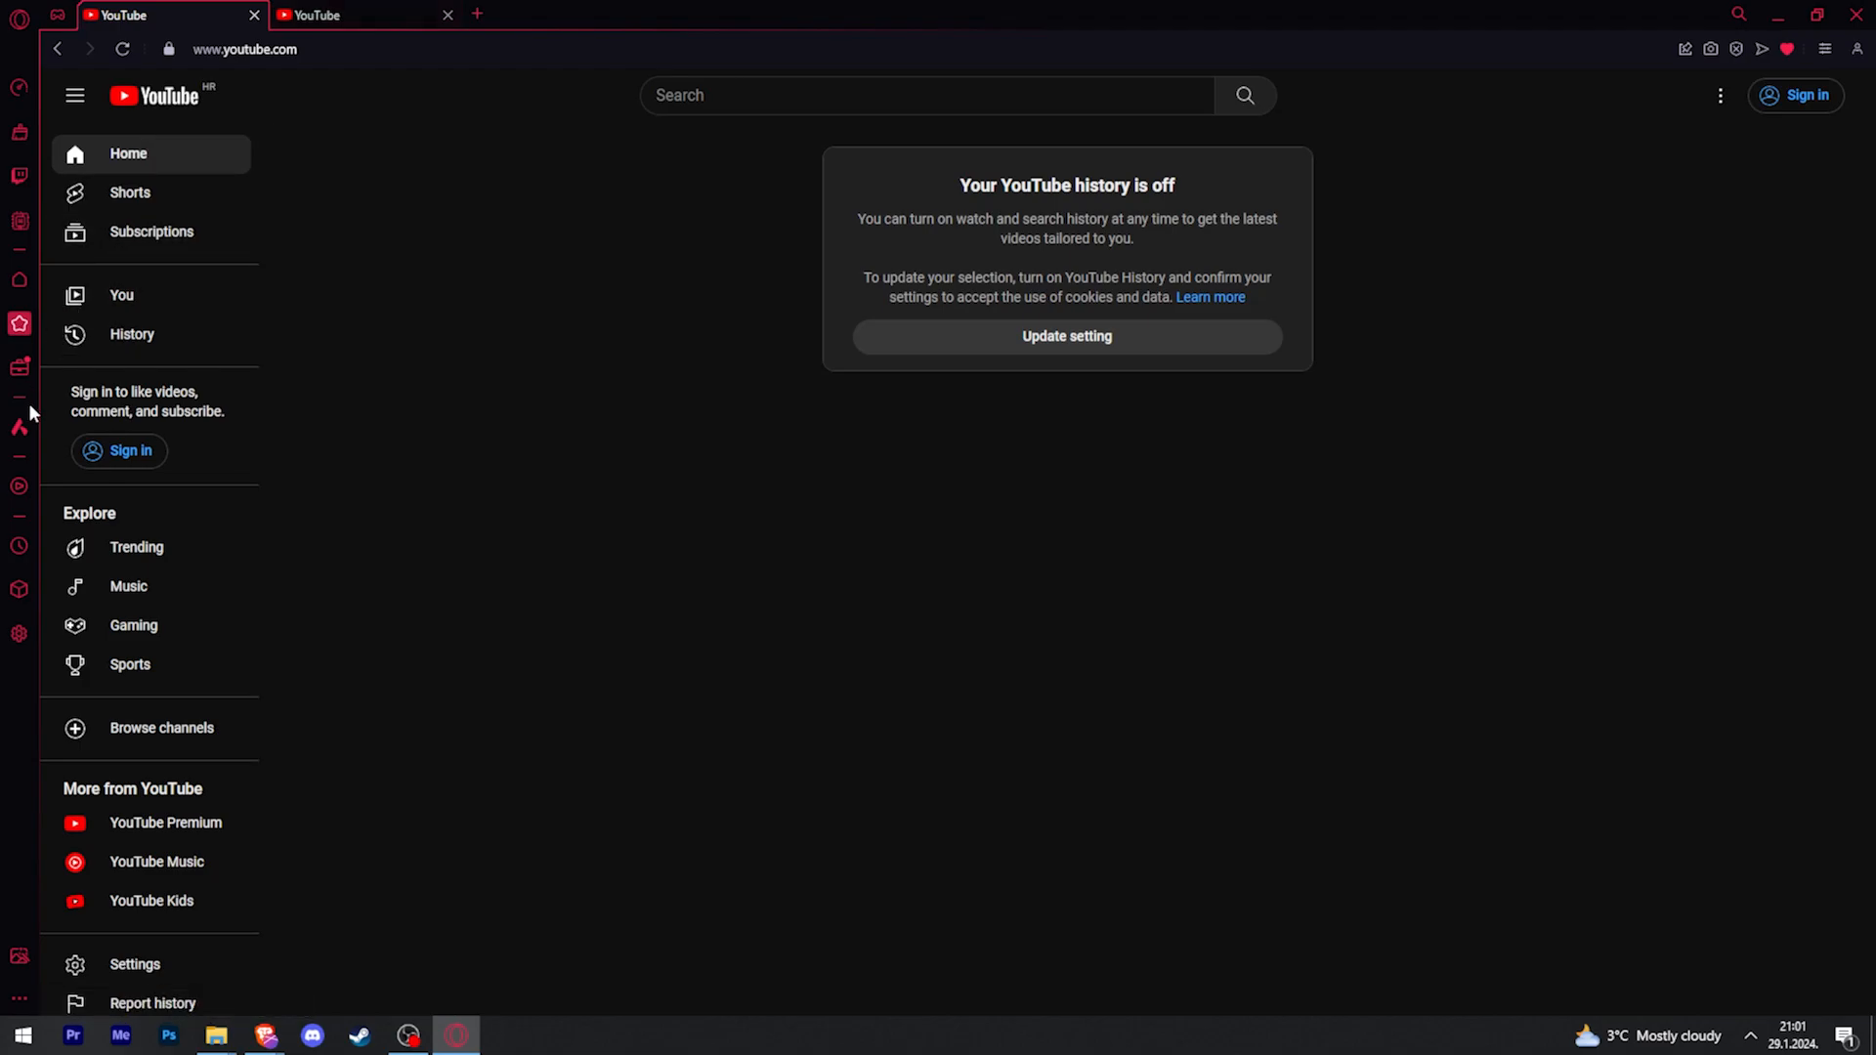
{"action": "left_click", "coordinate": [20, 367]}
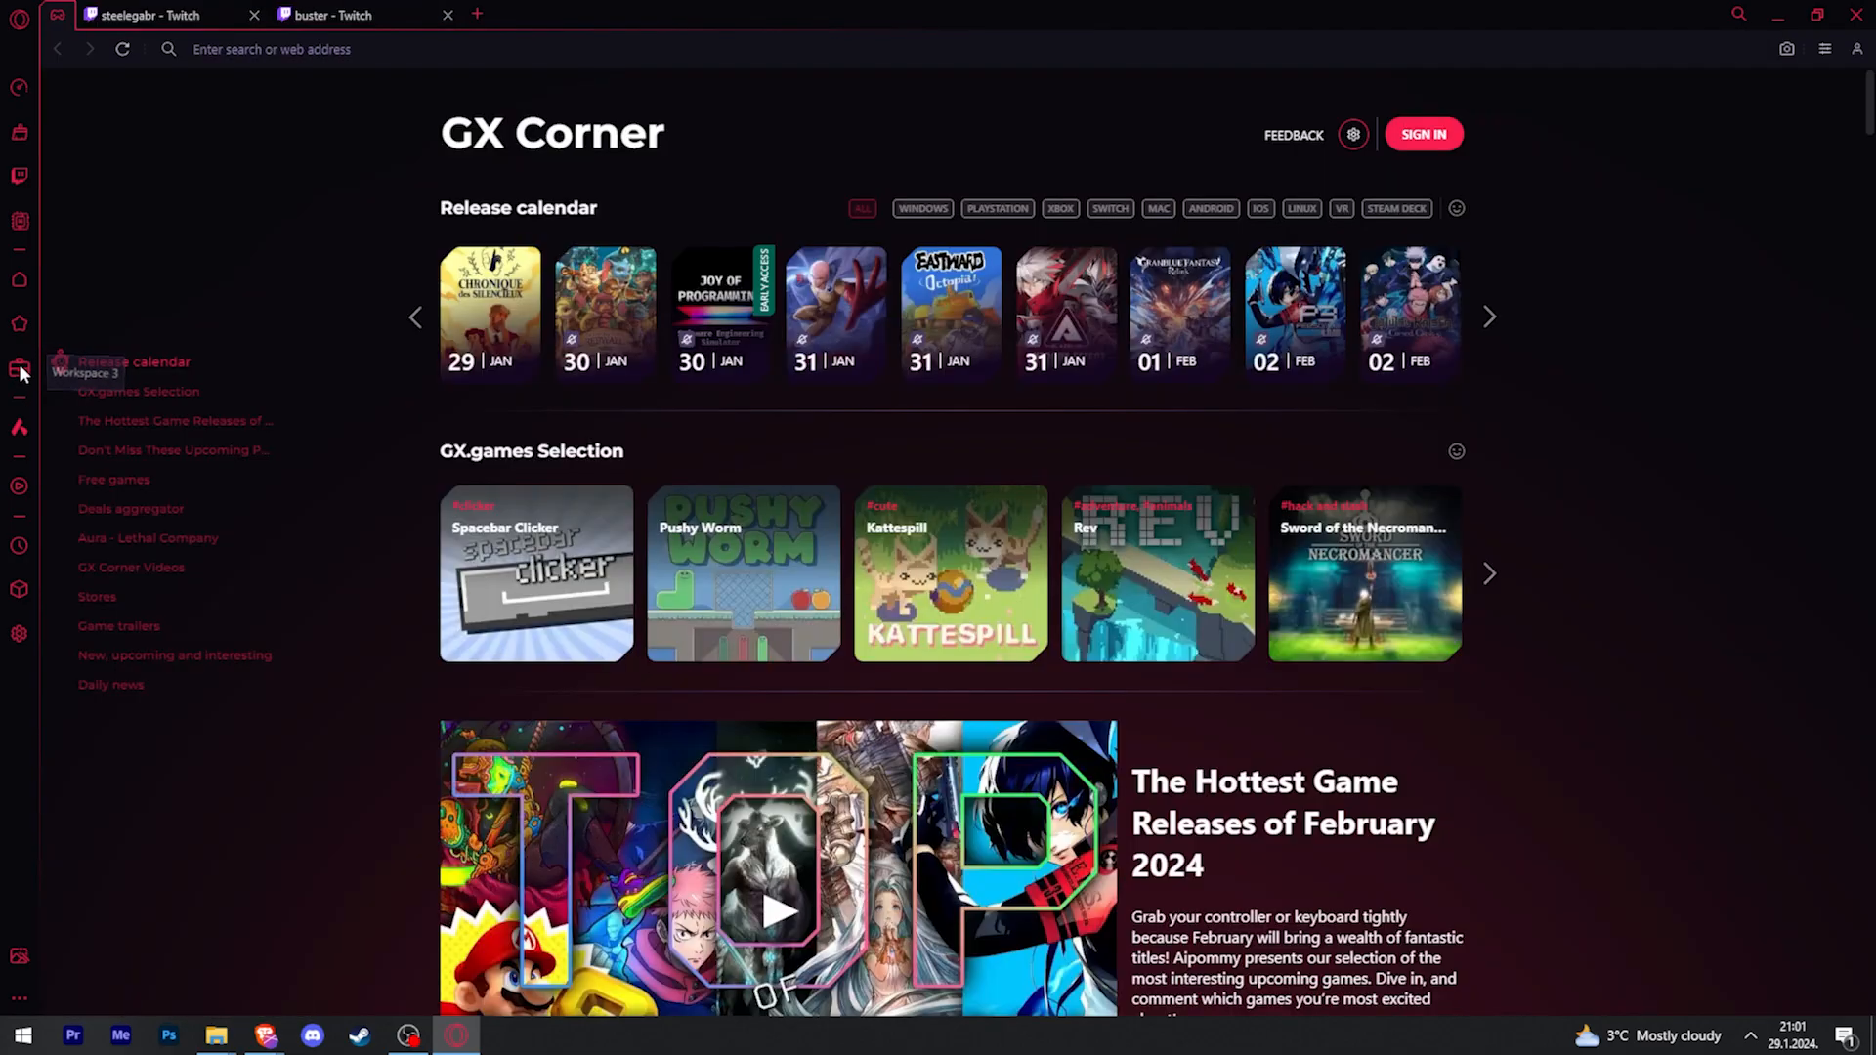
{"action": "left_click", "coordinate": [334, 14]}
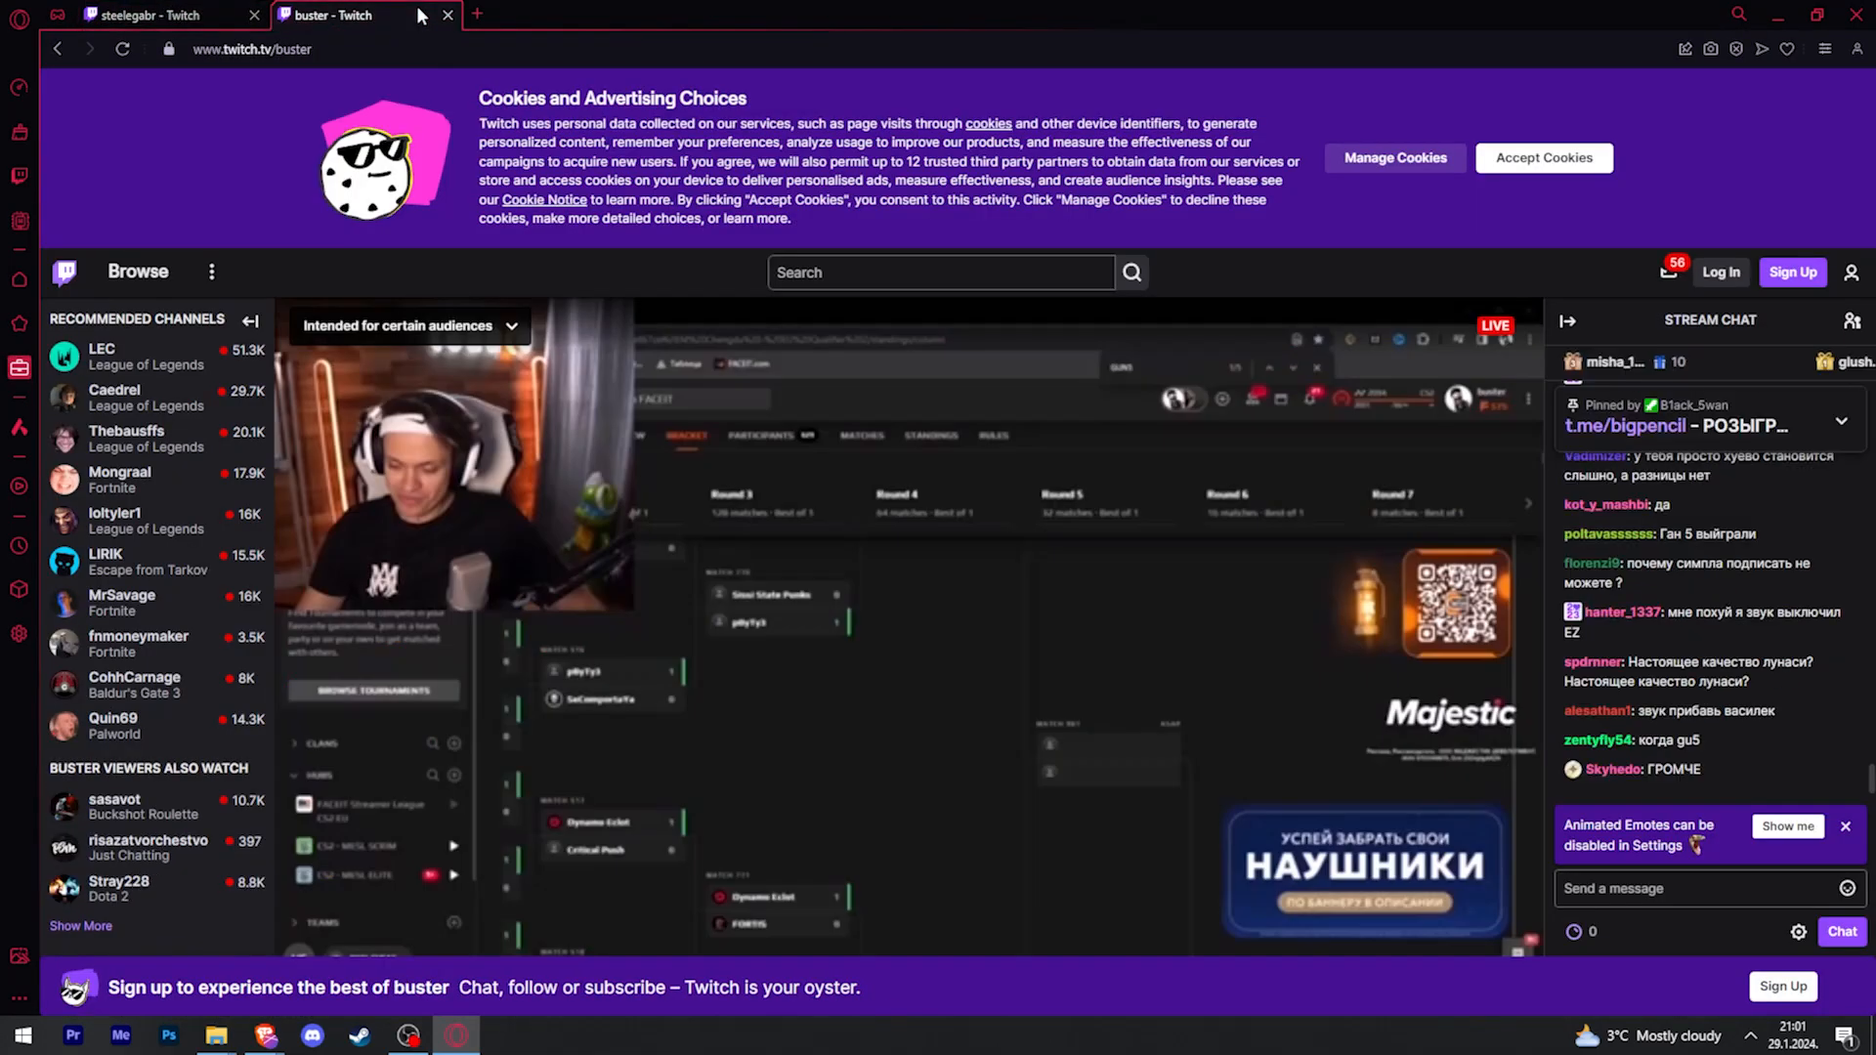